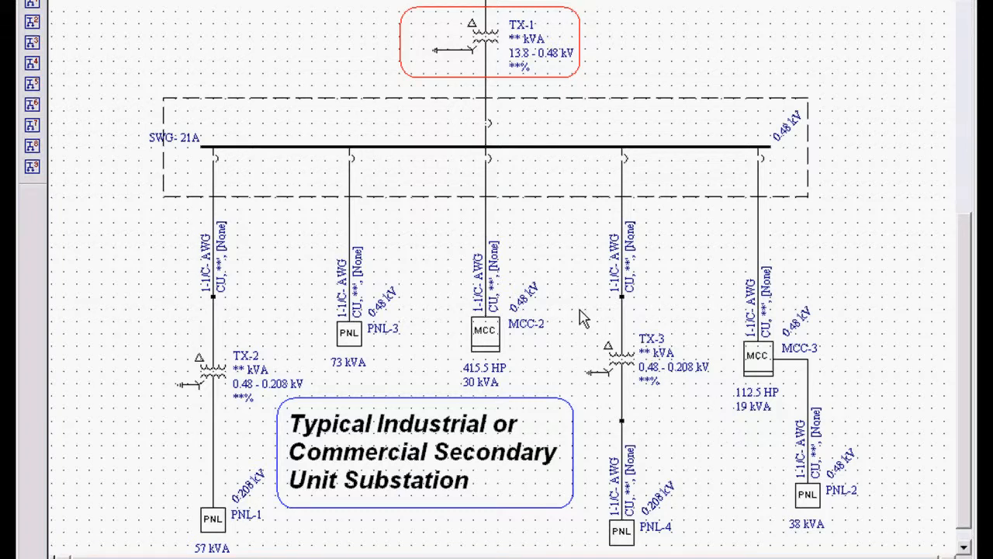
mouse_move(462, 223)
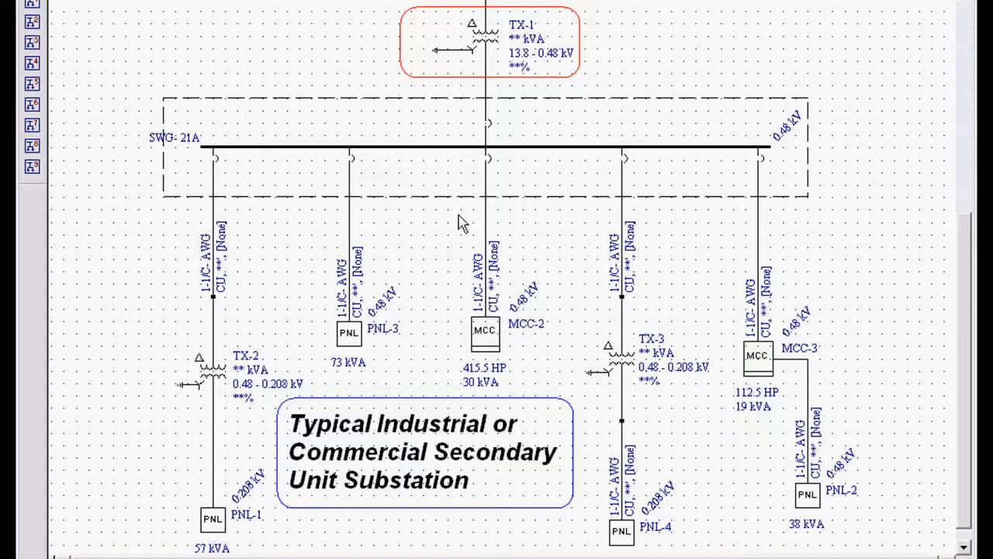
mouse_move(499, 177)
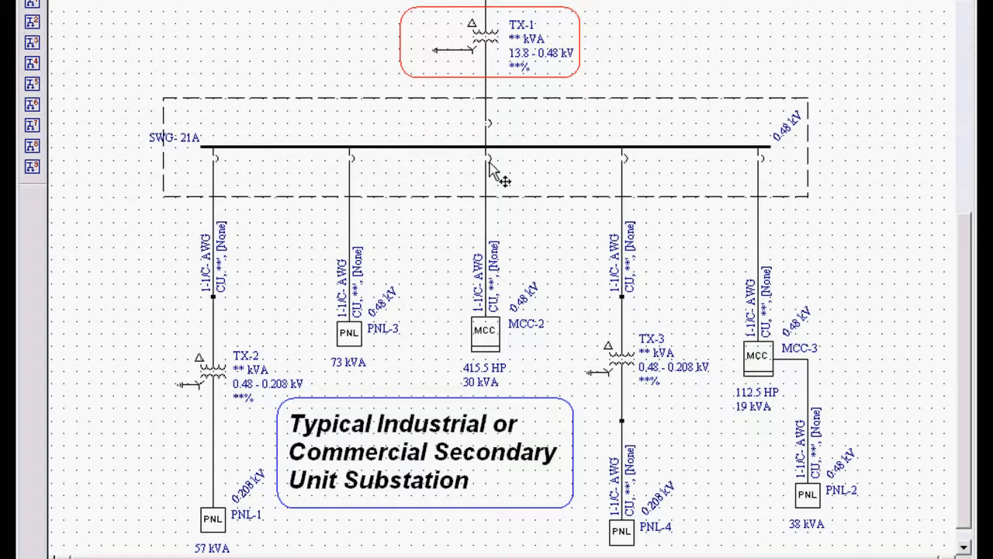
Inspect breaker BL-3, transformer TX-1 and cable C-3 data without changes, confirming they are unsized.
double_click(487, 157)
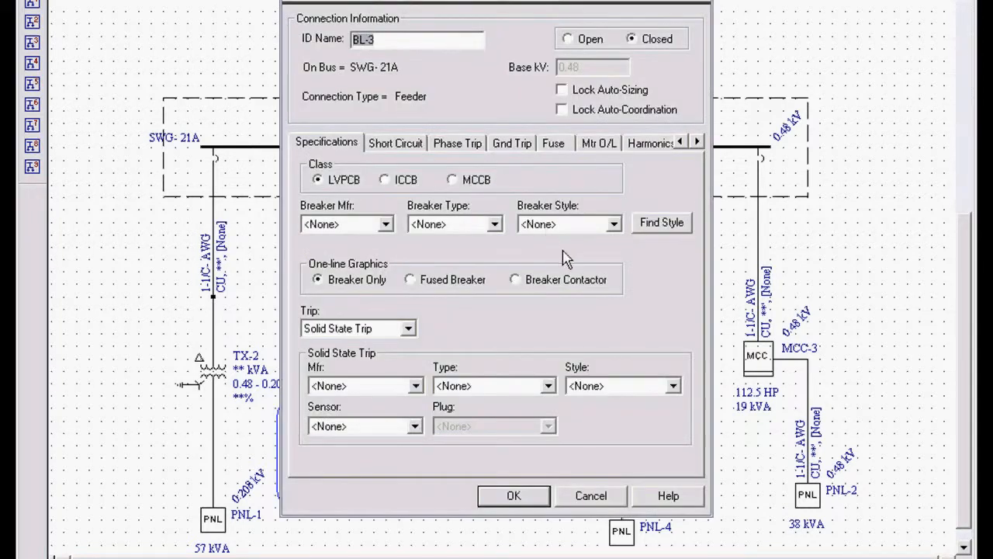
mouse_move(458, 311)
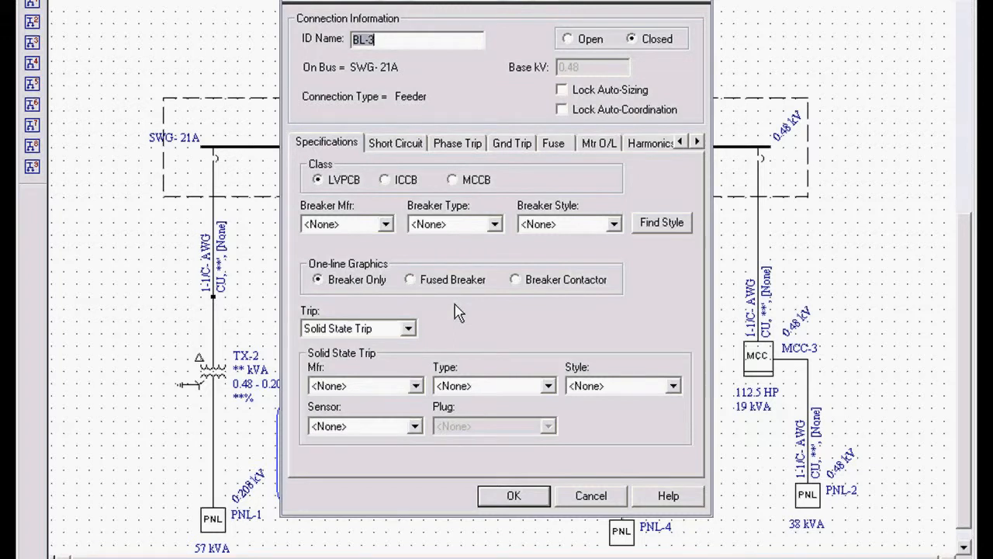
click(592, 495)
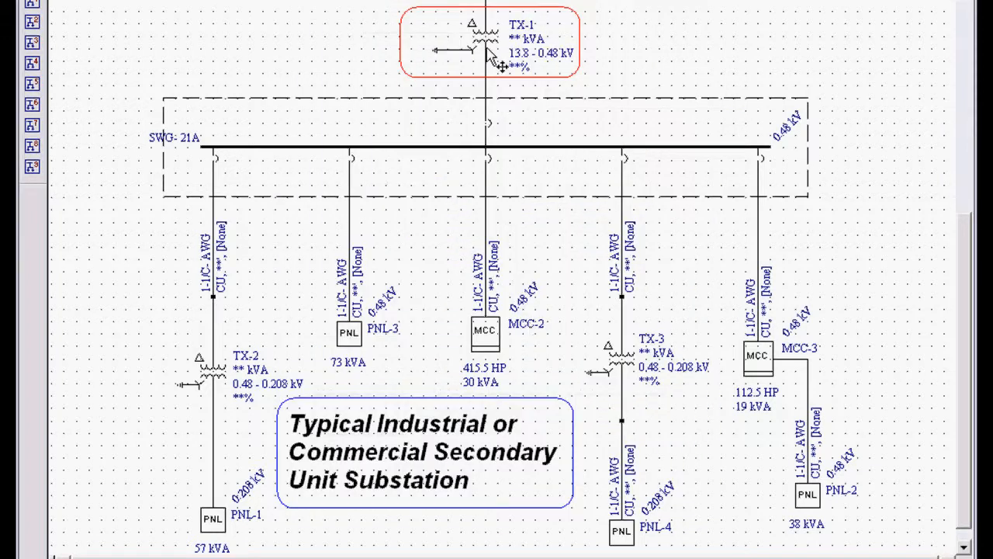
double_click(485, 31)
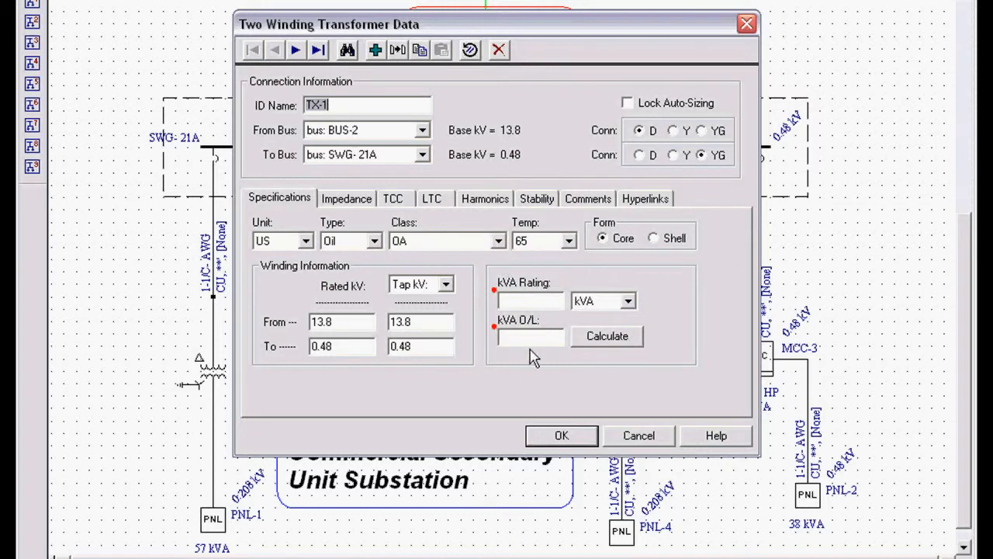
mouse_move(535, 356)
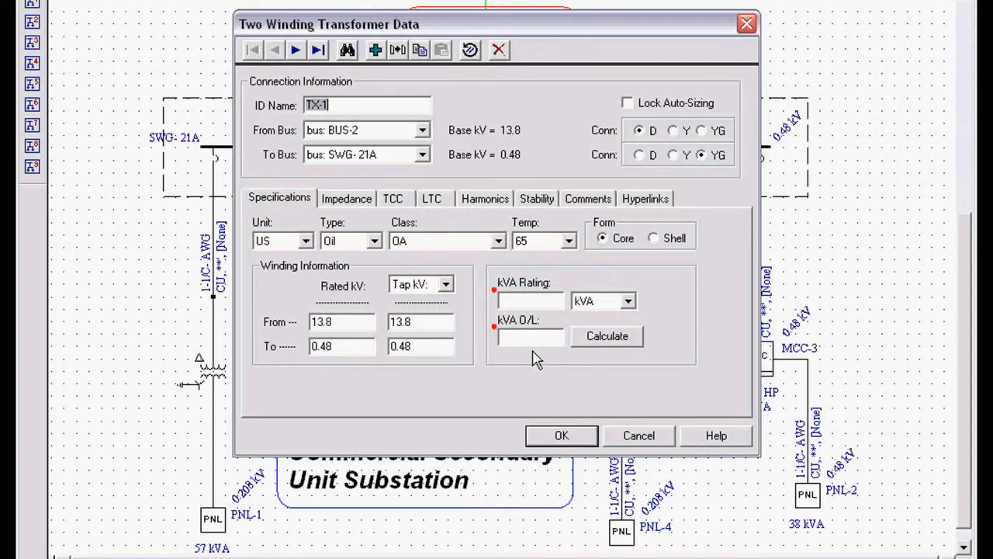
click(347, 198)
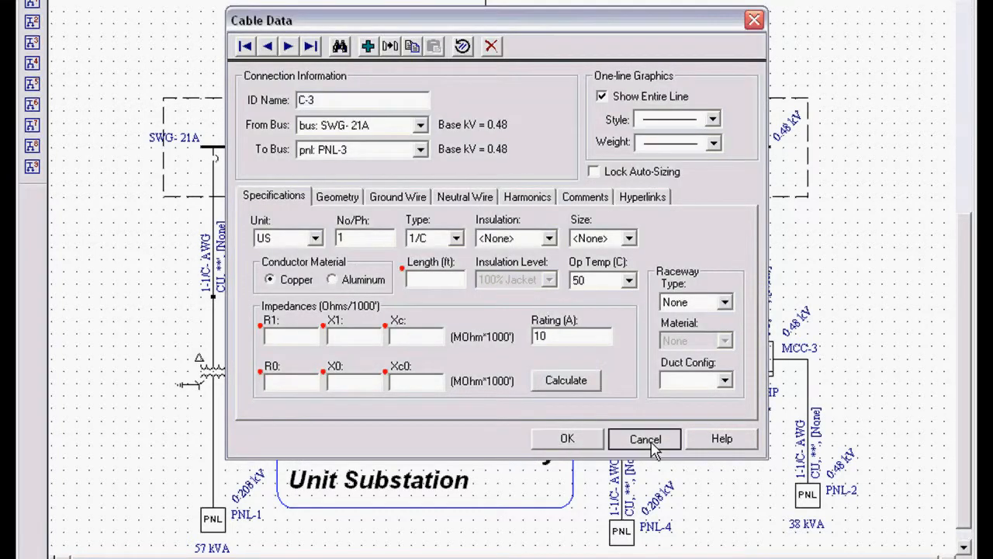
click(644, 437)
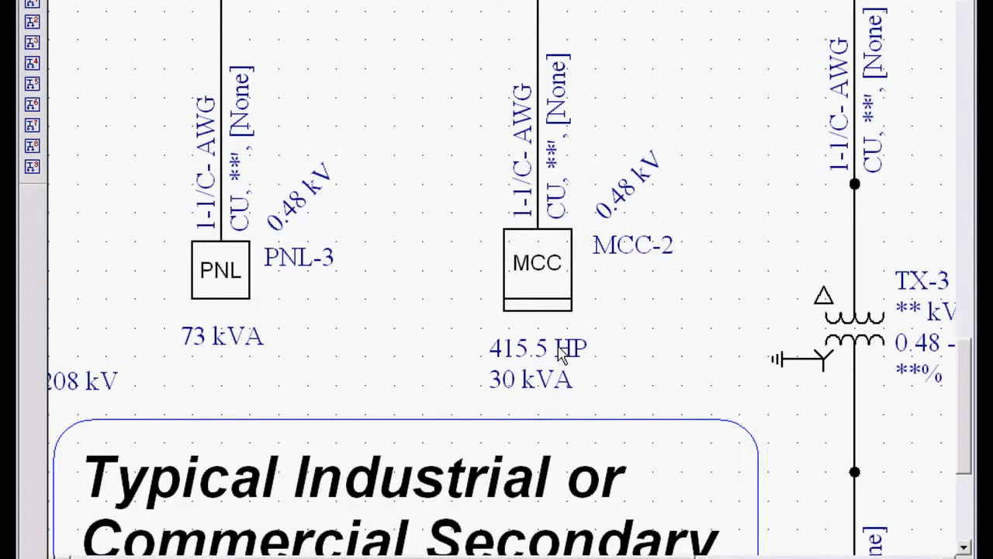
mouse_move(546, 347)
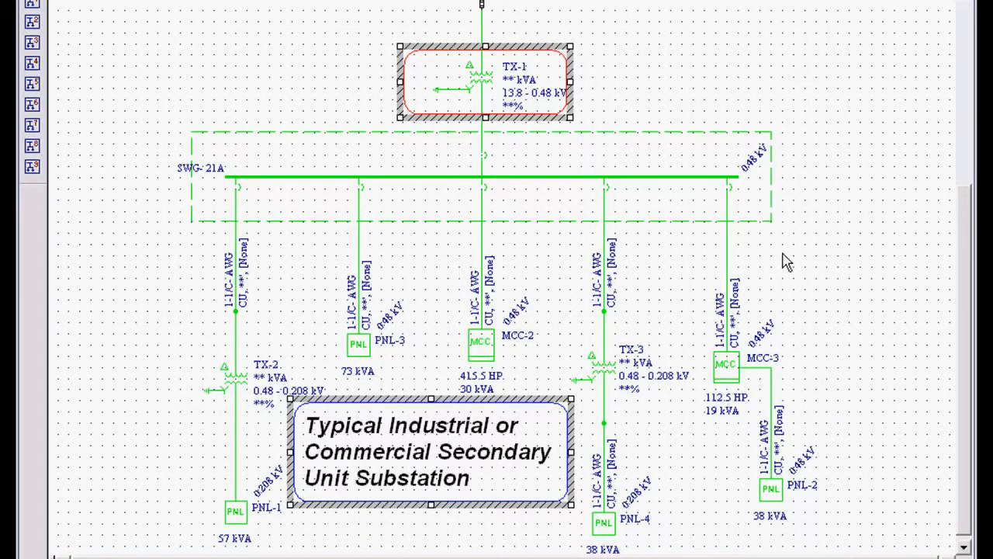
Run Auto Design on the selected substation, sizing TX-1 to 750/966 kVA at 5.75%.
right_click(787, 262)
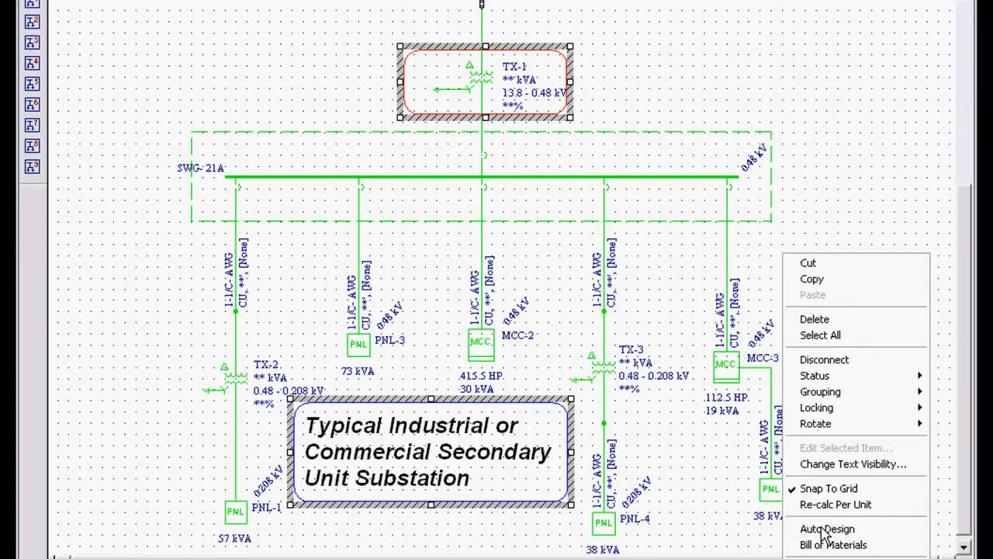
click(821, 530)
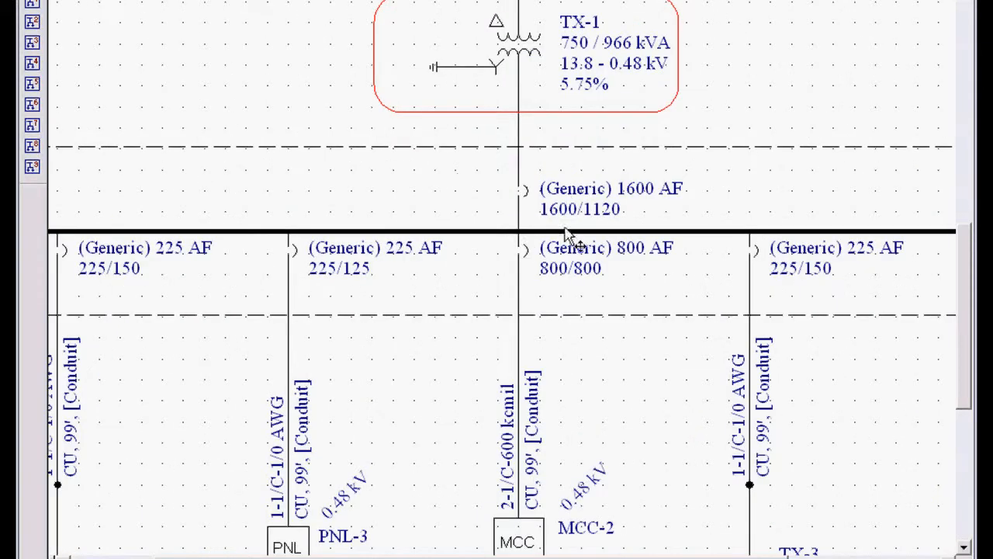
mouse_move(636, 196)
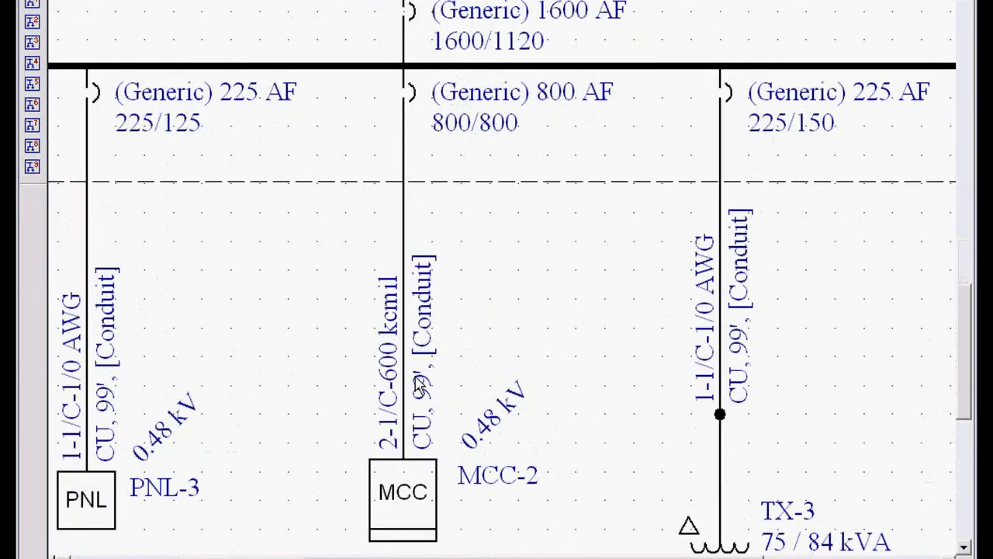
mouse_move(415, 490)
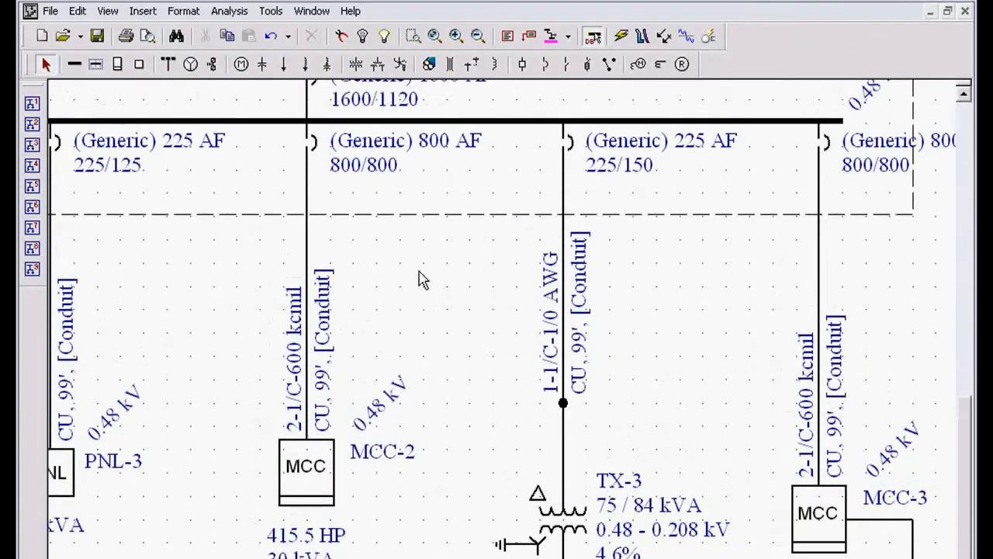
mouse_move(312, 11)
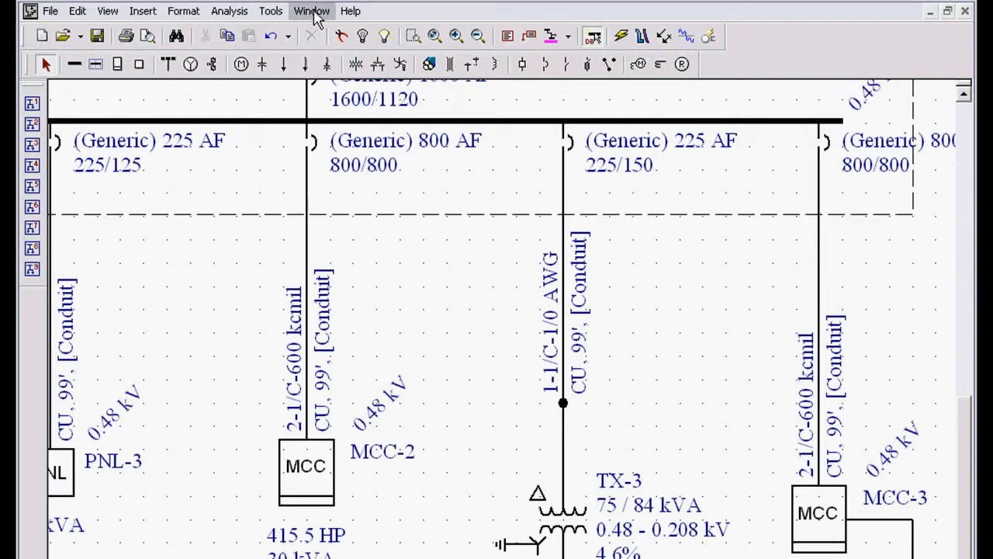
Switch to the Auto Design Report for SmartDesign-1.dez showing TX-1 and bus SWG-21A.
click(312, 10)
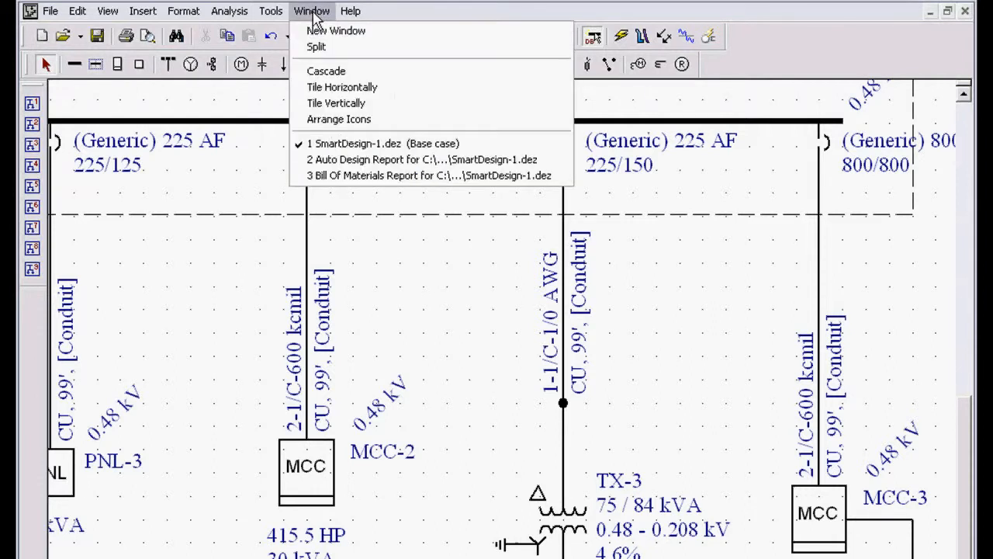
click(370, 159)
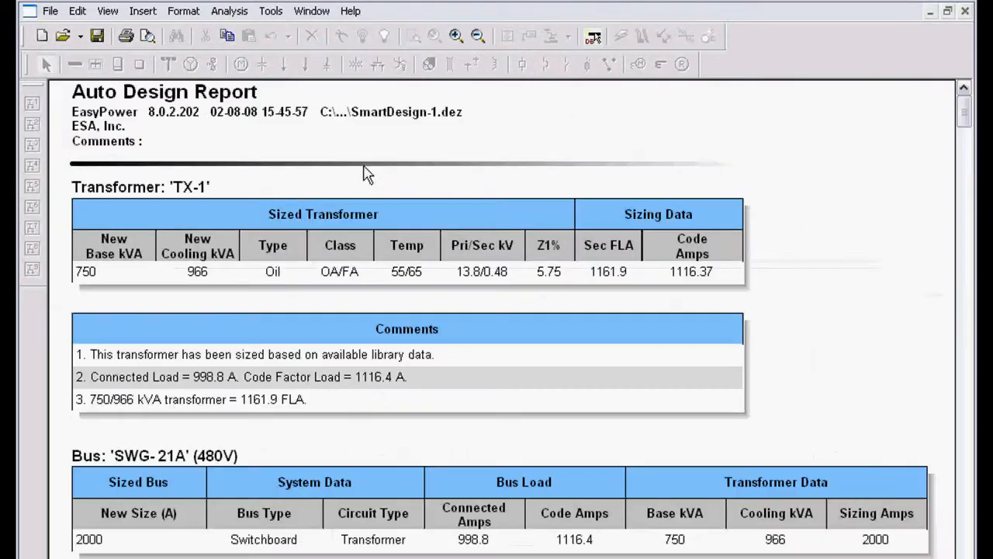
mouse_move(256, 296)
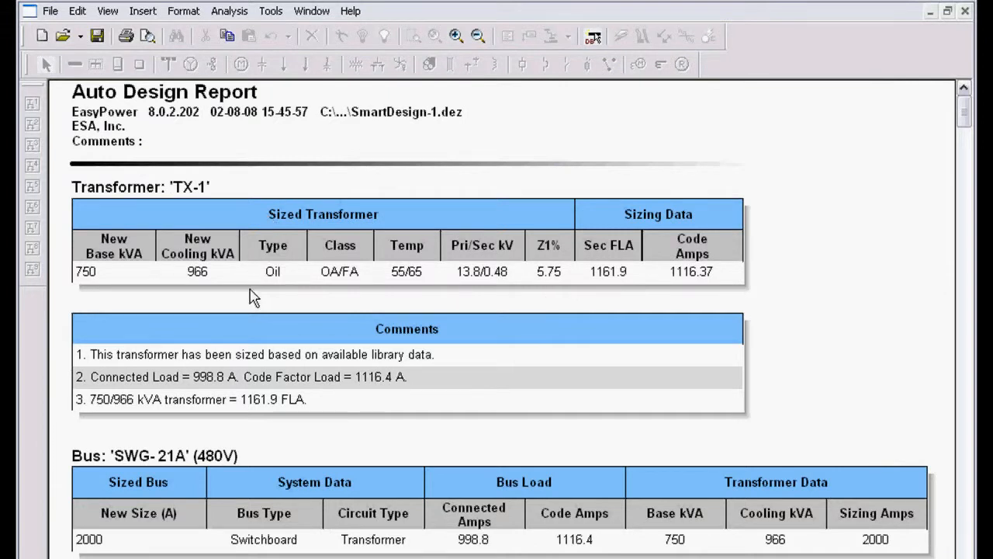
mouse_move(431, 296)
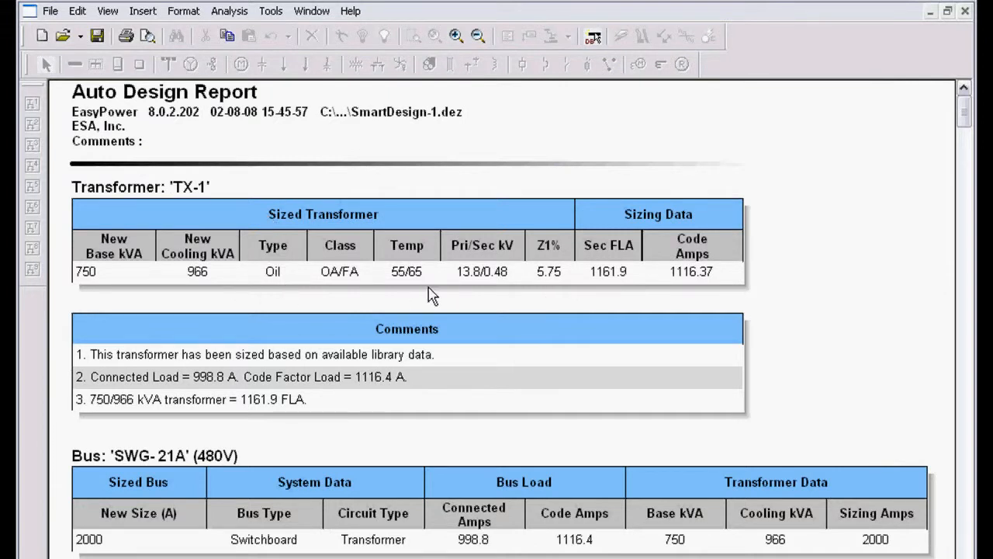
mouse_move(502, 289)
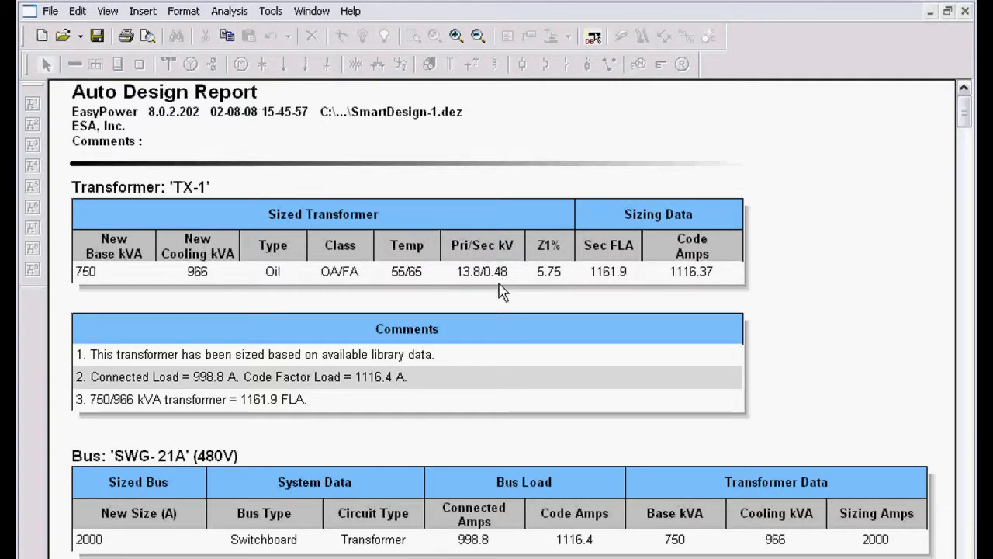
mouse_move(697, 283)
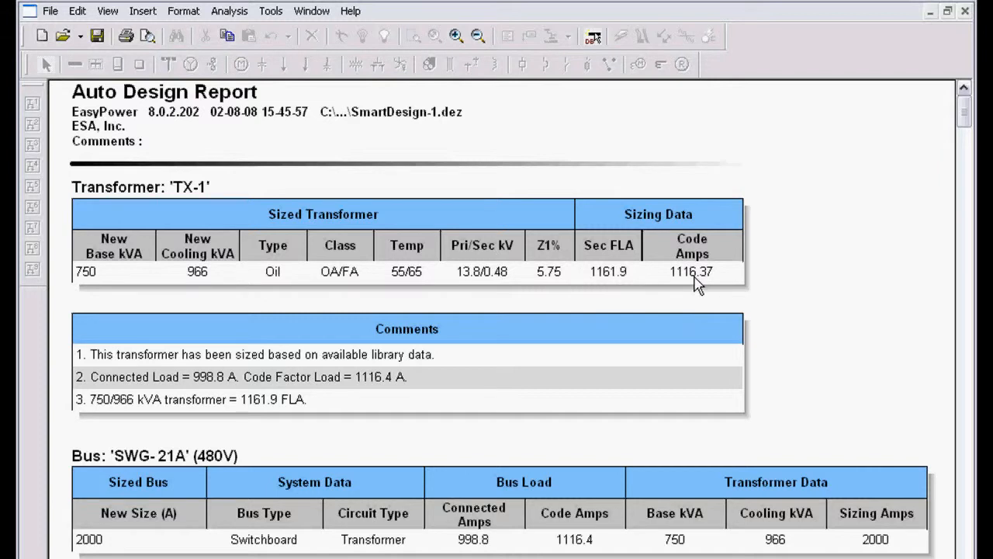
scroll(down, 3)
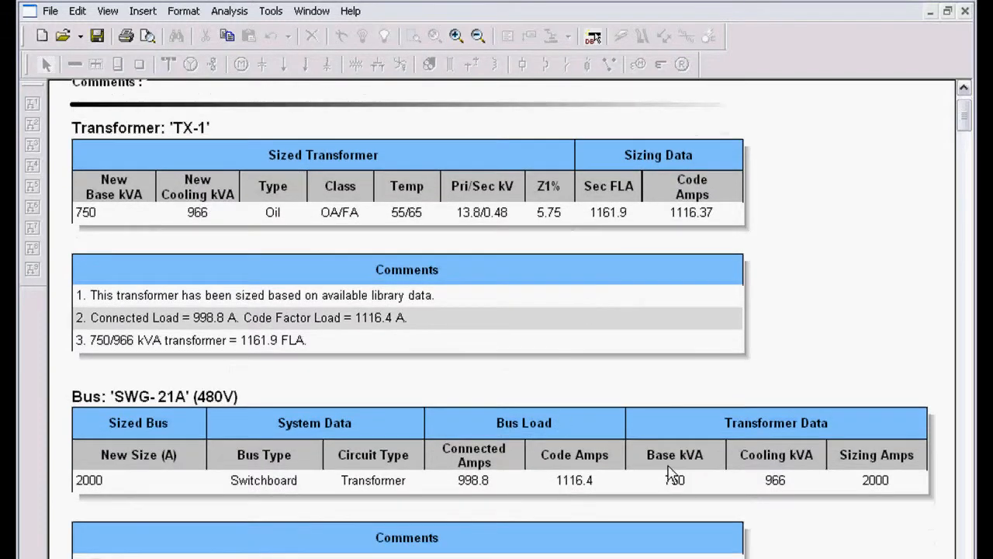
scroll(down, 3)
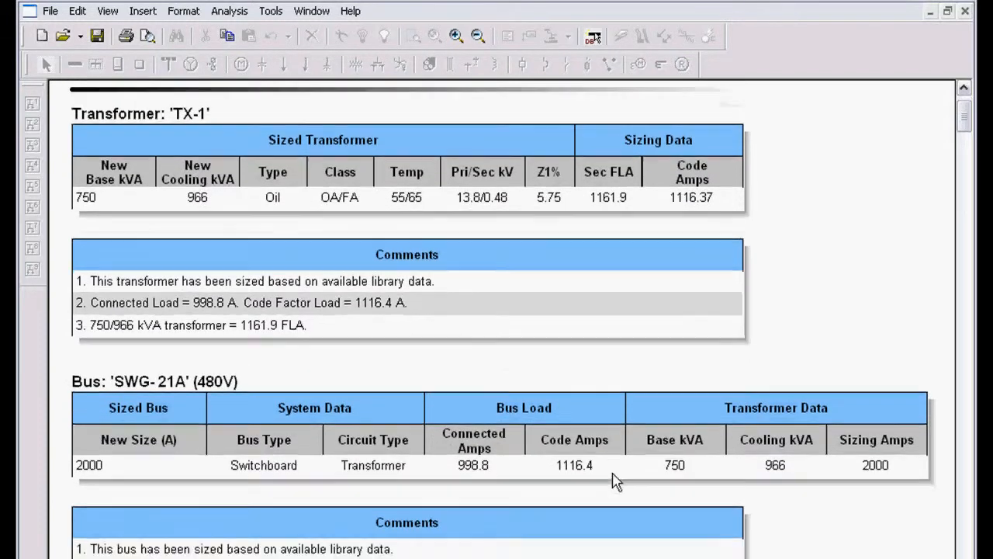
scroll(down, 3)
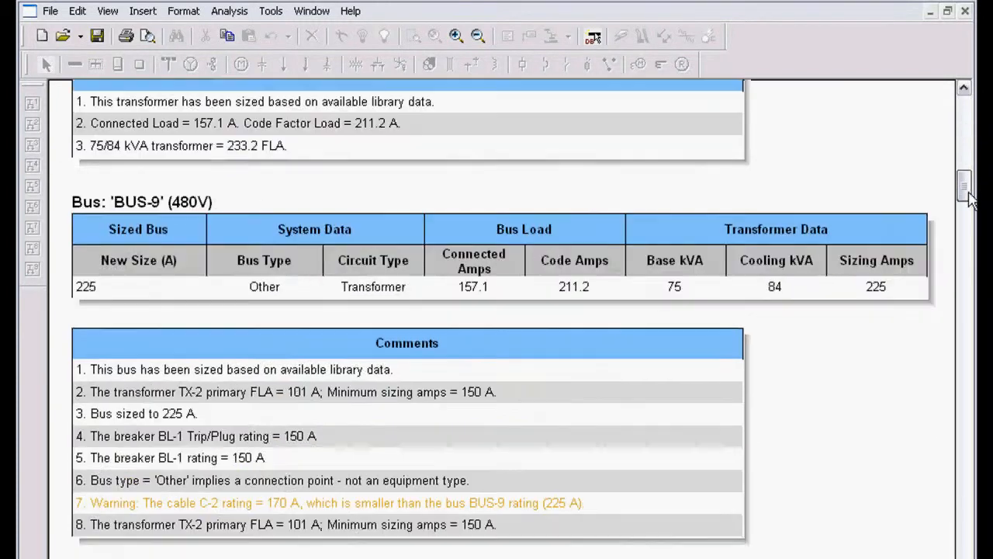
scroll(down, 3)
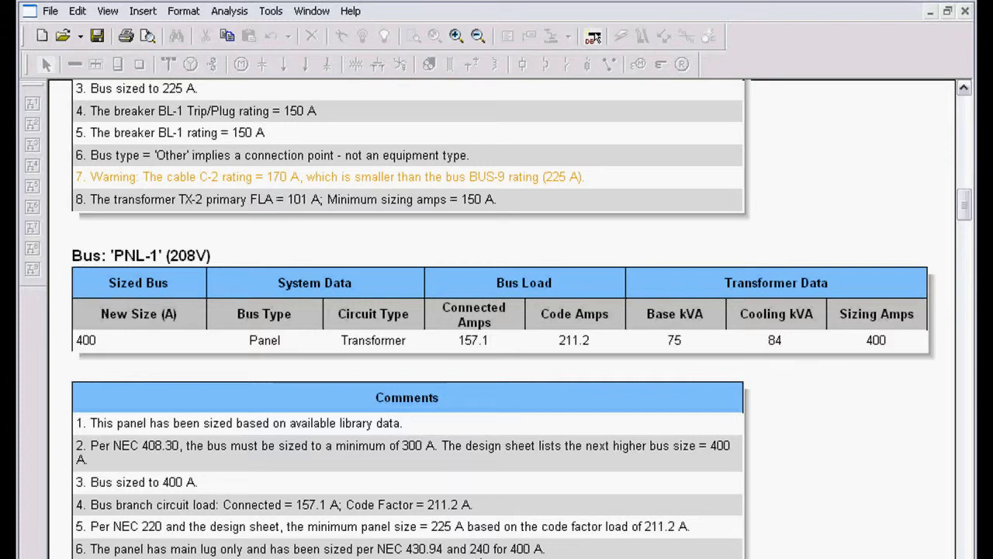
mouse_move(407, 367)
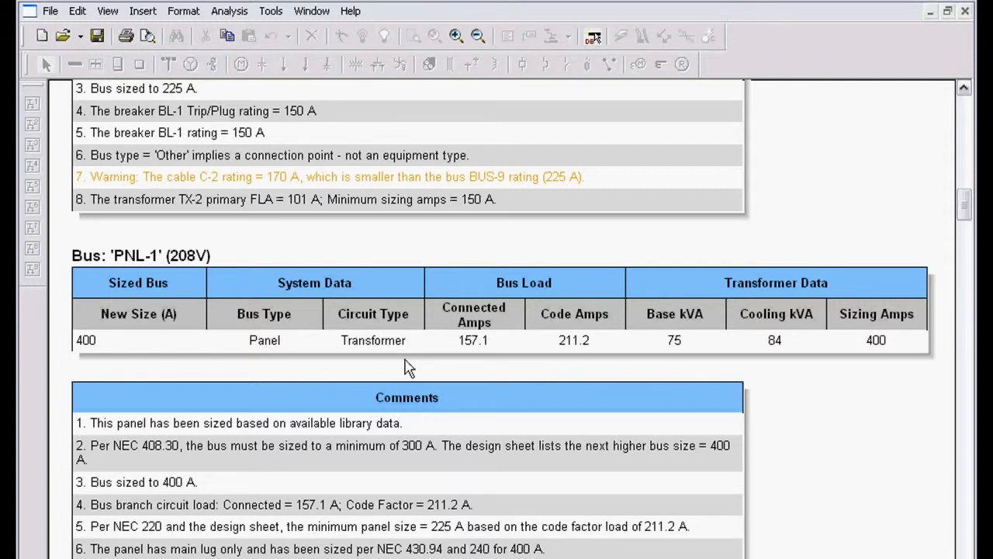
mouse_move(446, 311)
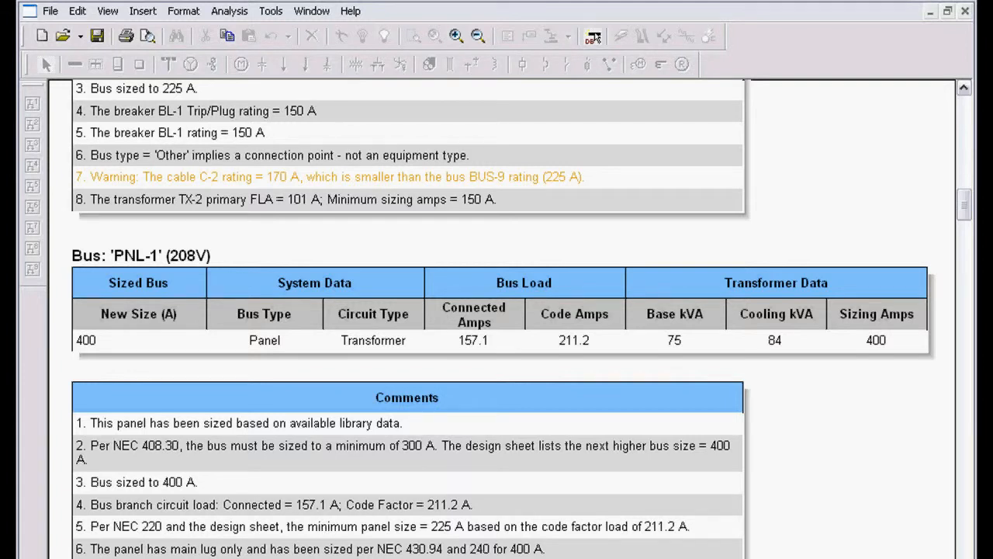
mouse_move(430, 546)
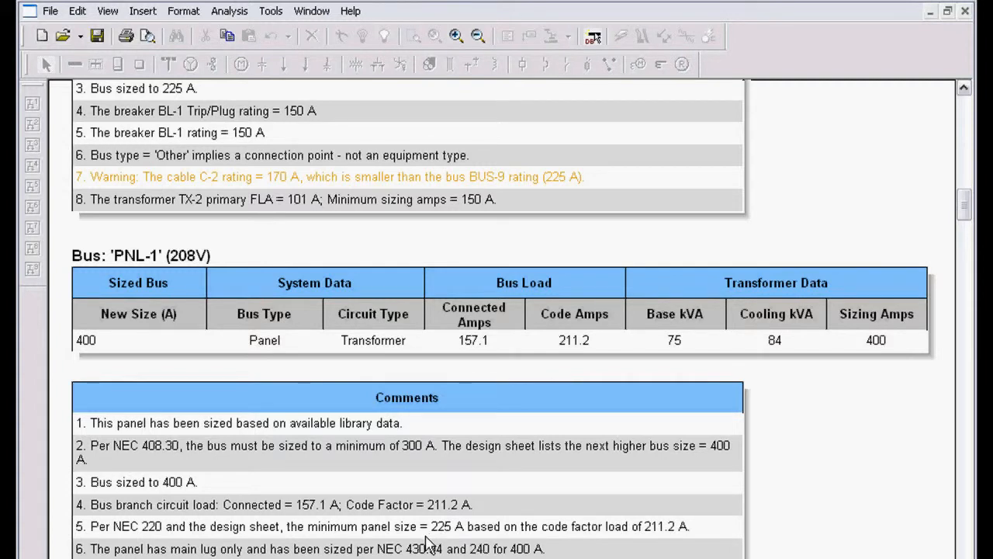
mouse_move(353, 387)
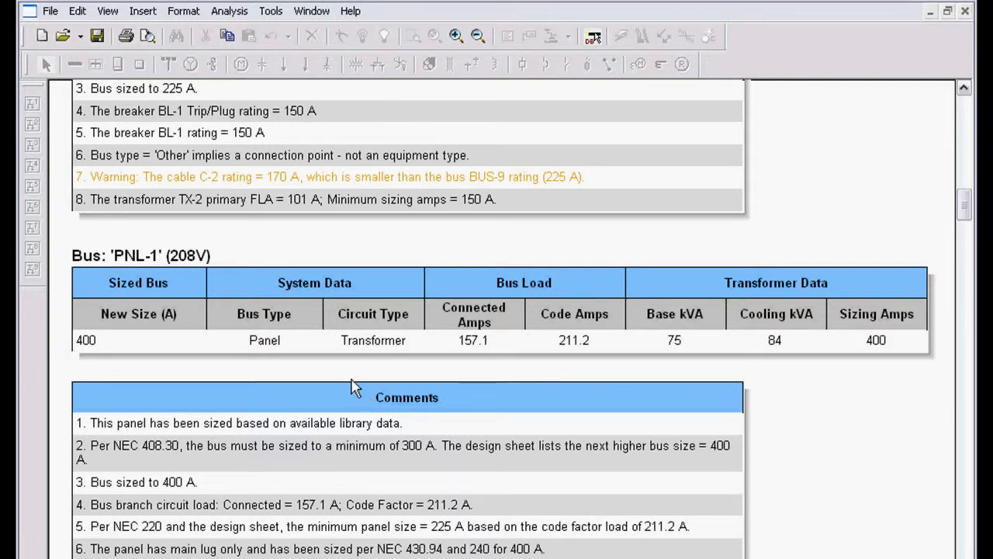
mouse_move(322, 161)
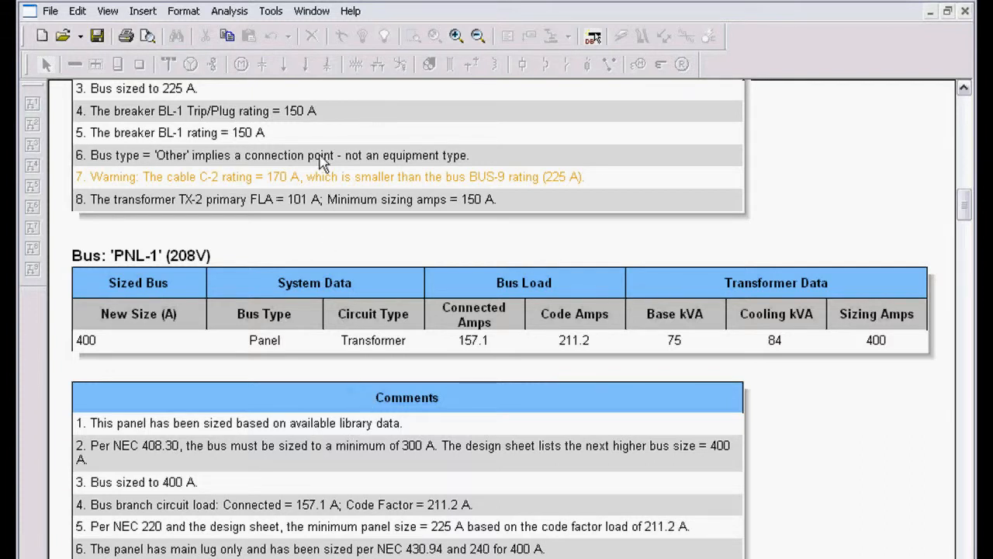
Scroll the Bill of Materials through cable and conduit tables to the $84,644.70 total.
click(312, 11)
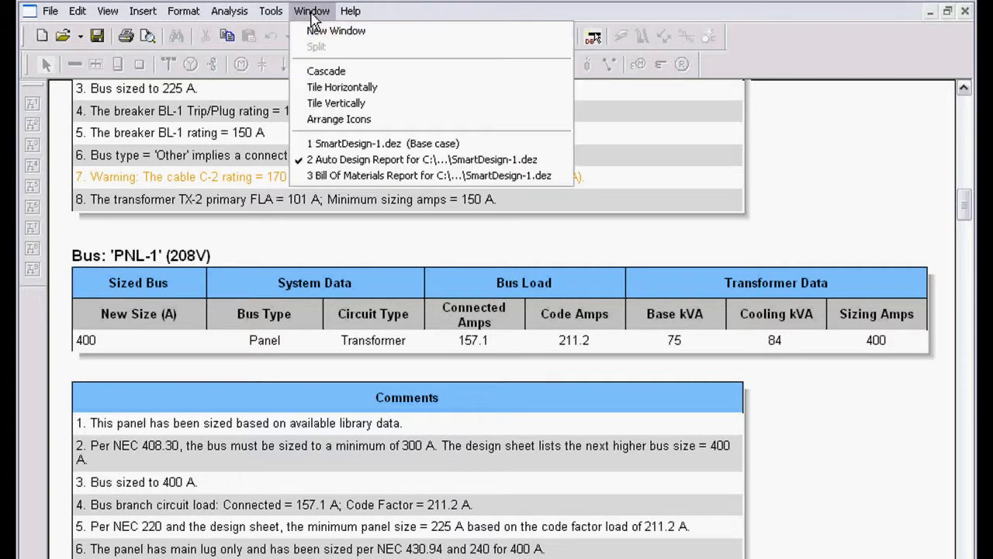
mouse_move(349, 185)
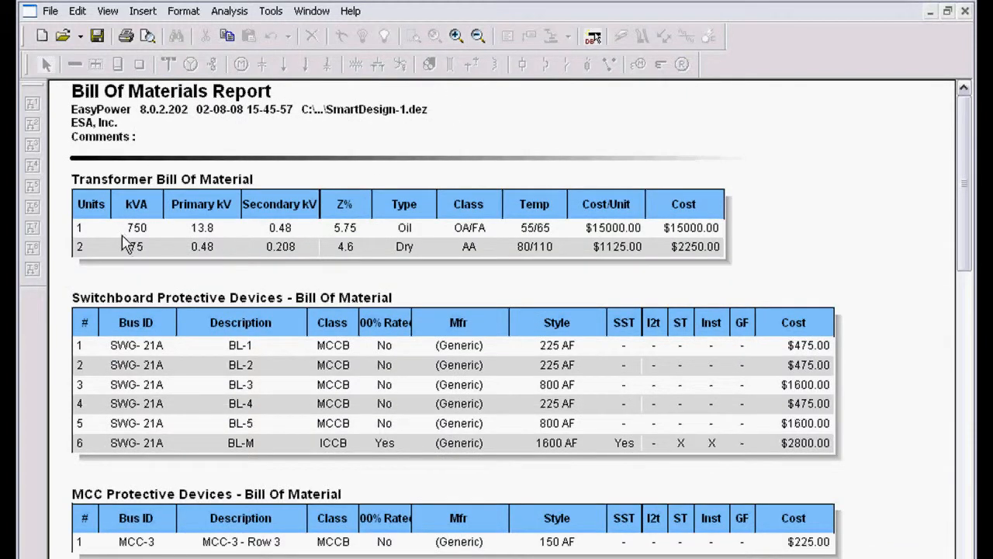
mouse_move(154, 245)
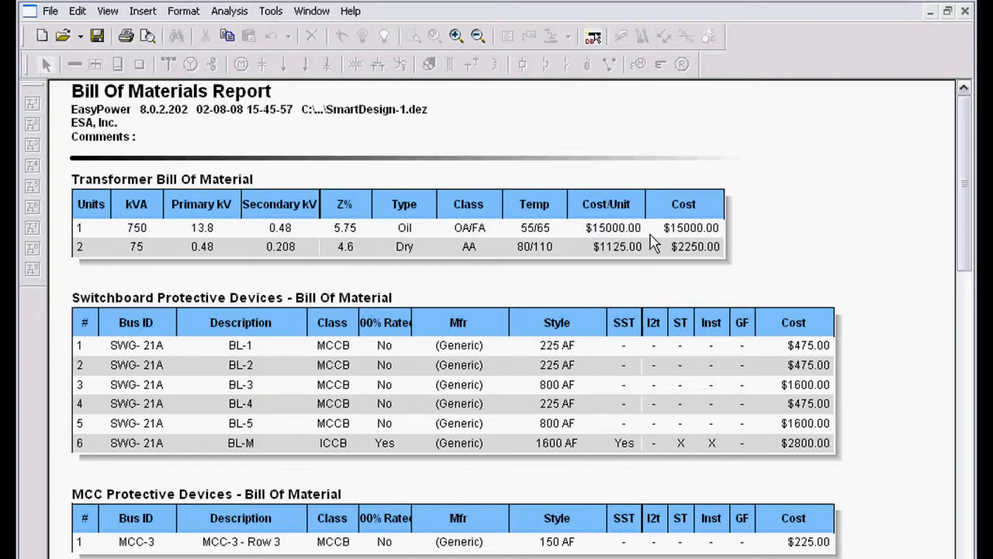
mouse_move(132, 266)
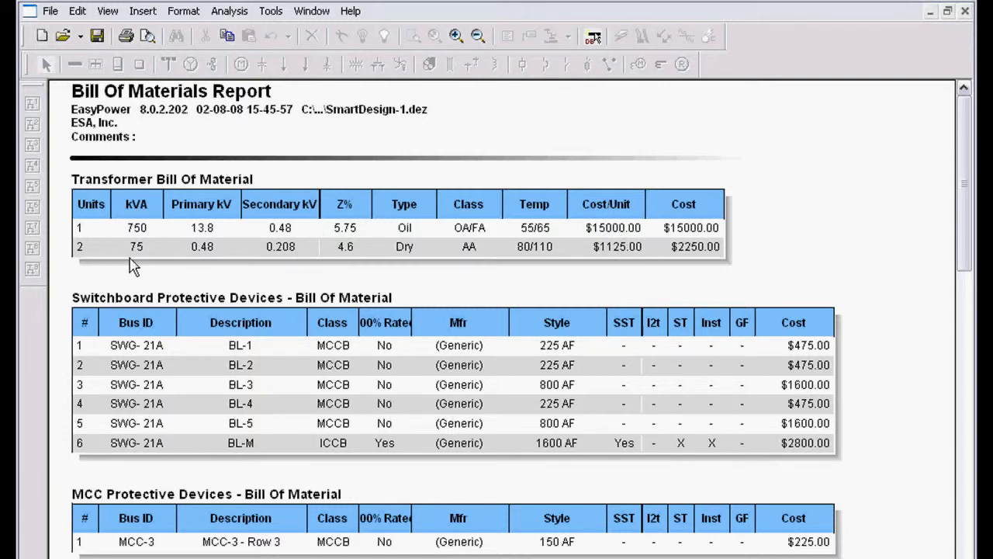
mouse_move(114, 348)
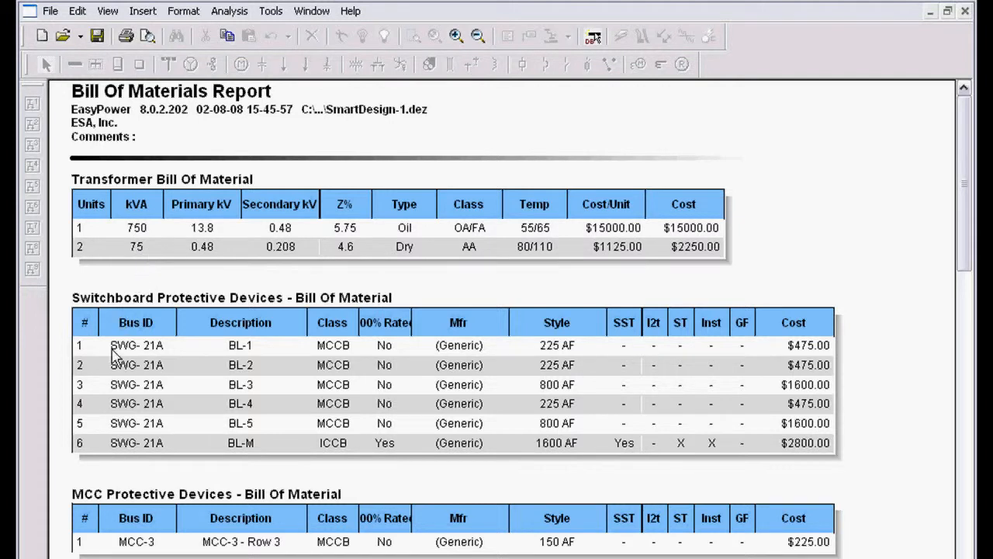
mouse_move(266, 410)
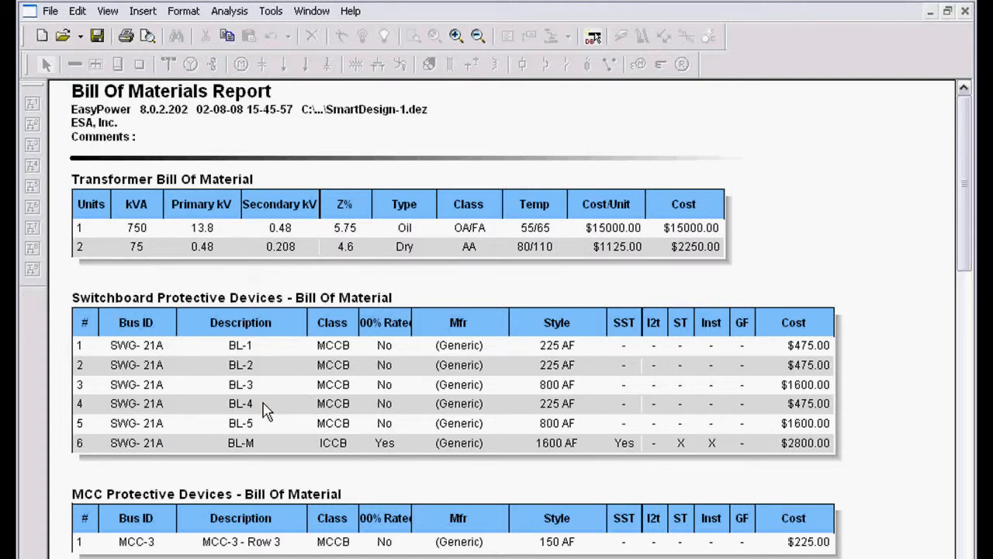
mouse_move(589, 421)
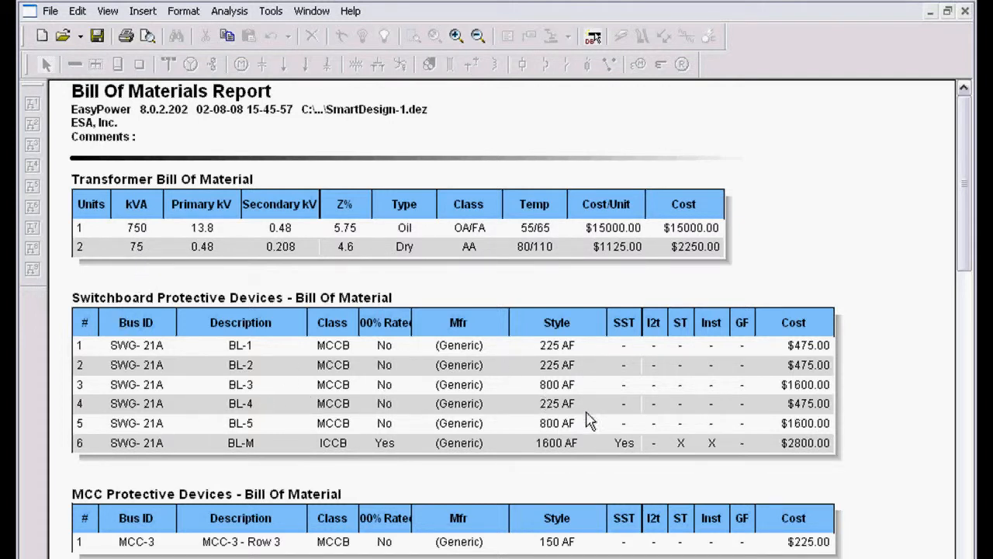
mouse_move(681, 450)
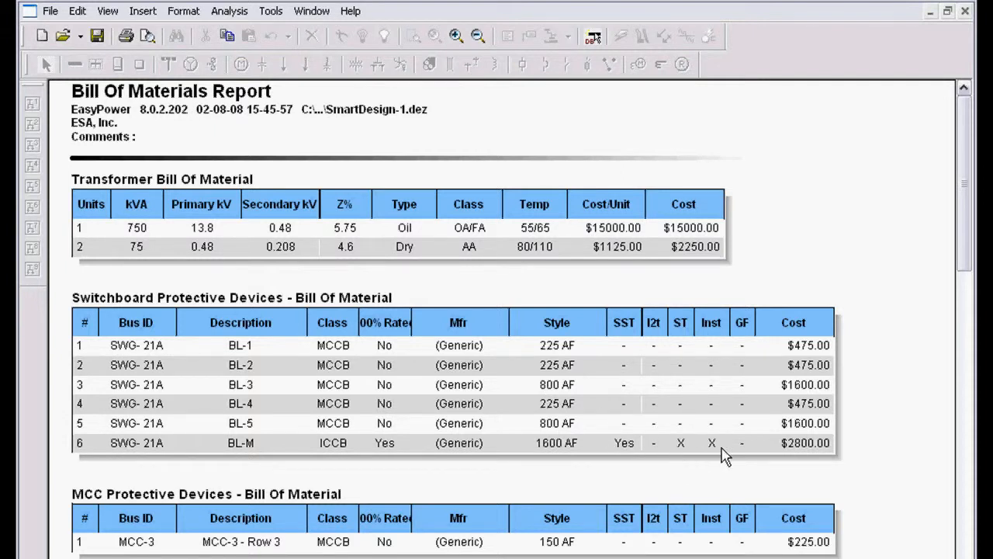
mouse_move(279, 347)
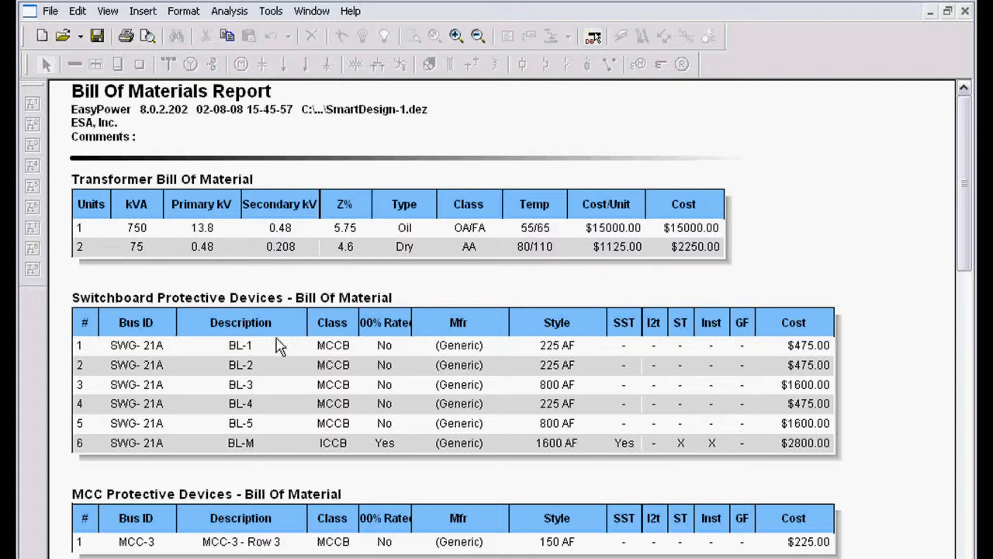
scroll(down, 3)
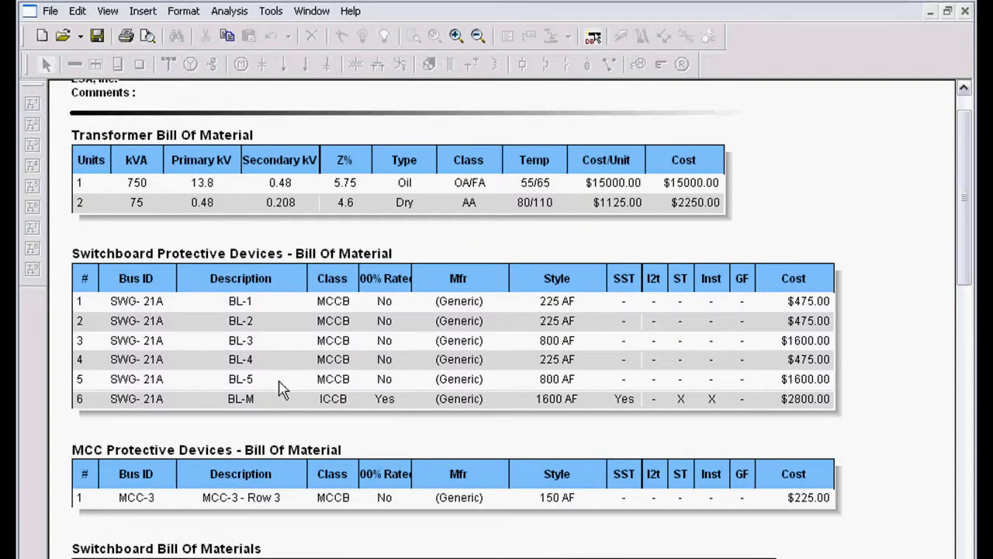
scroll(down, 3)
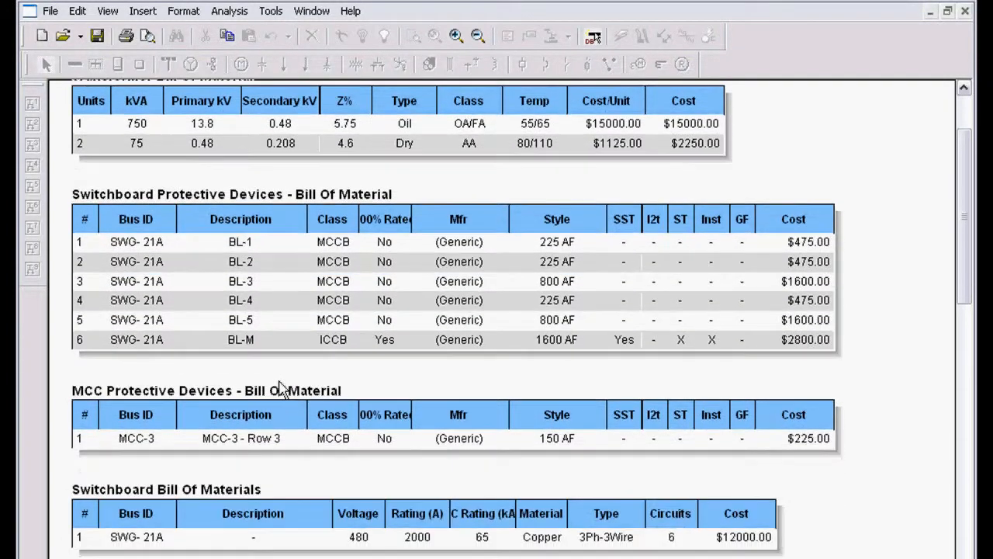
scroll(down, 3)
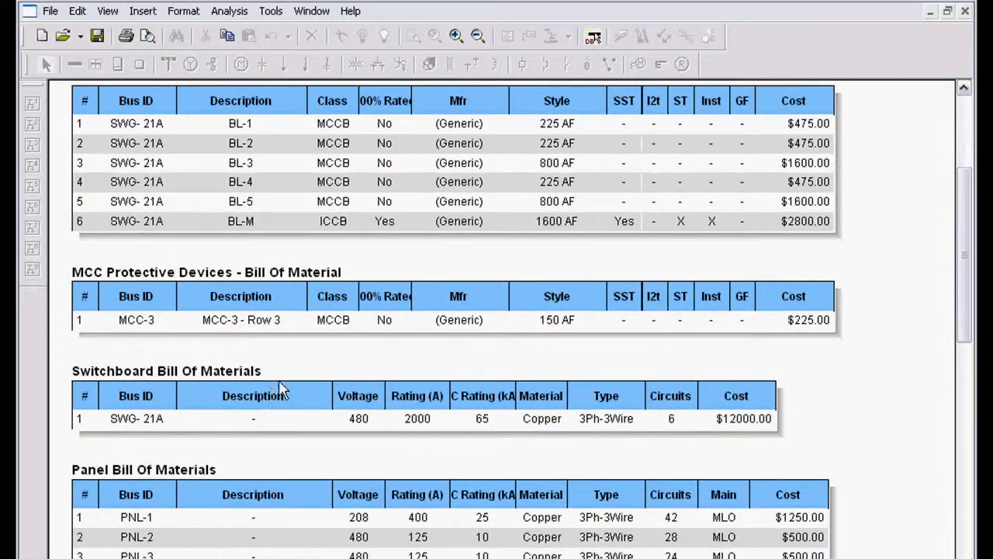
scroll(down, 3)
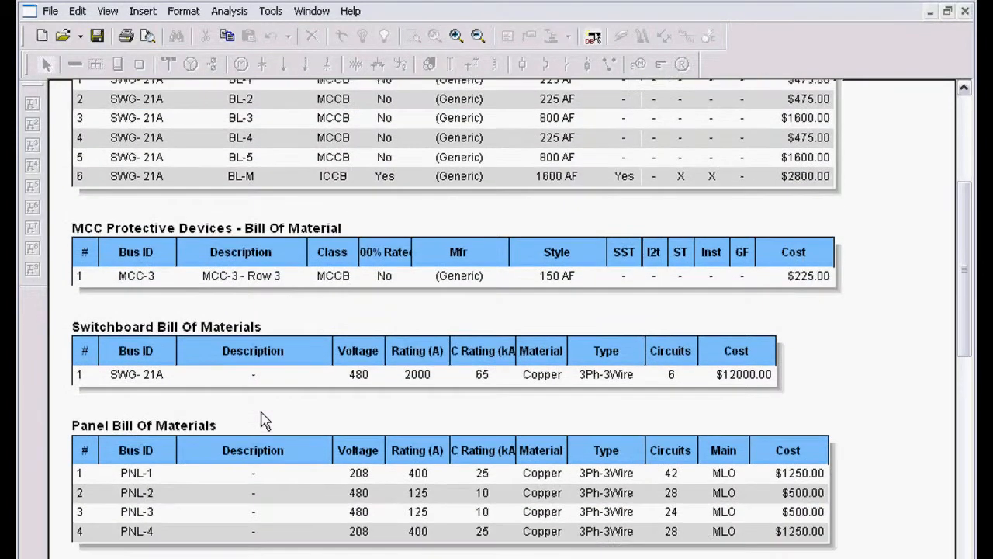
scroll(down, 3)
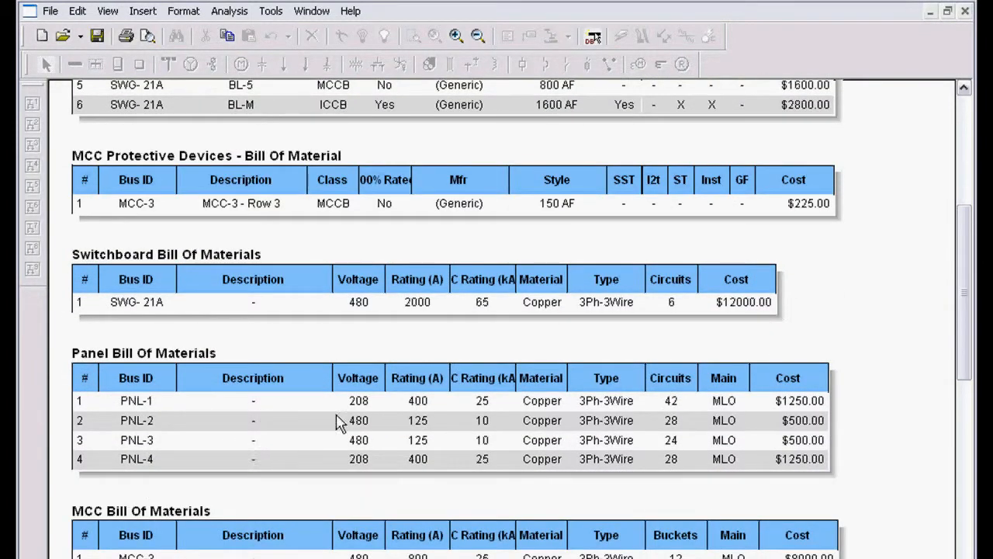
mouse_move(379, 471)
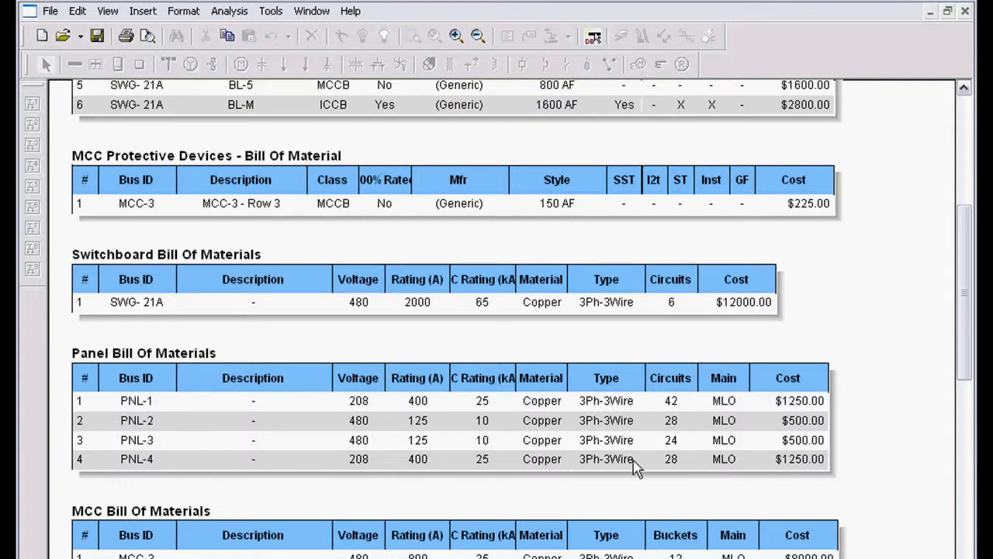
scroll(down, 3)
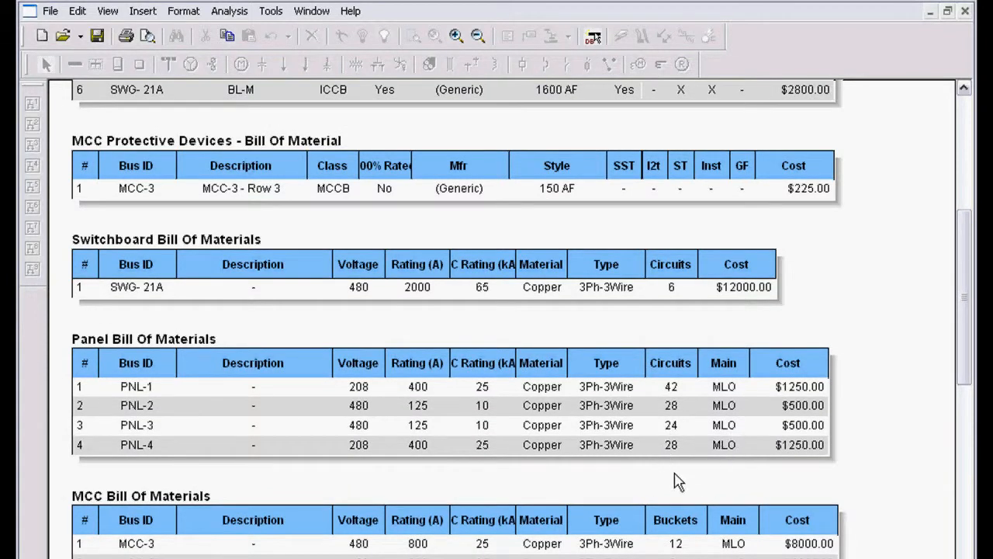
scroll(down, 3)
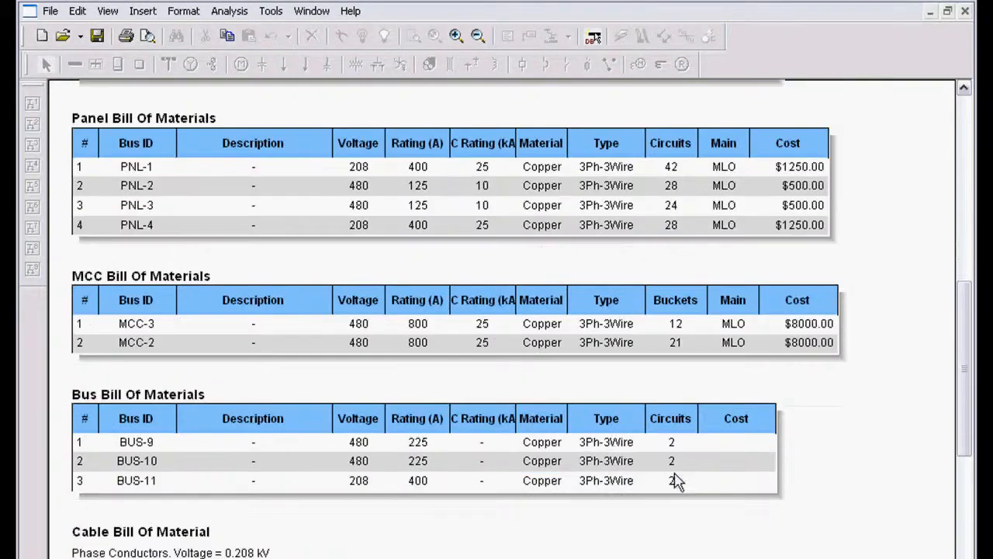
scroll(down, 3)
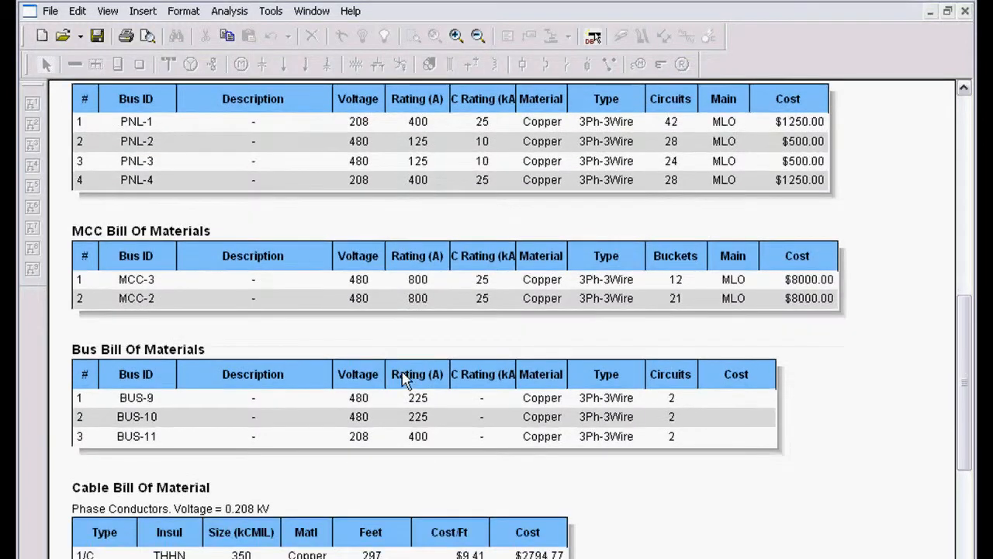
scroll(down, 3)
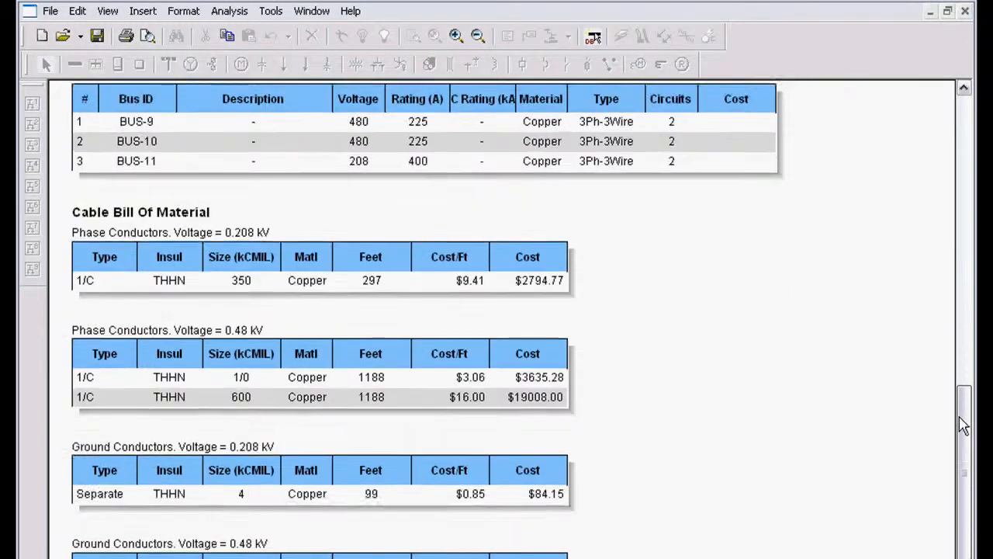
scroll(down, 3)
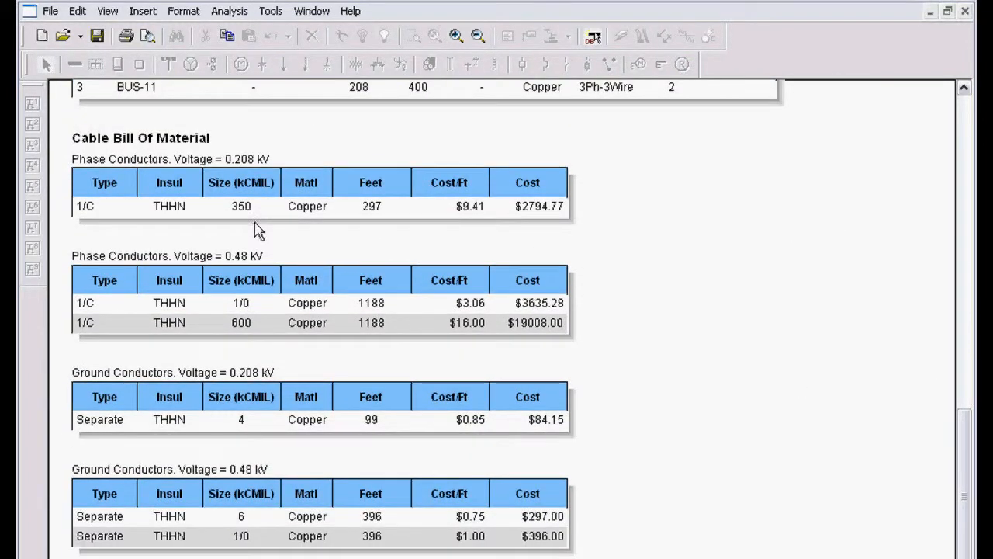
scroll(down, 3)
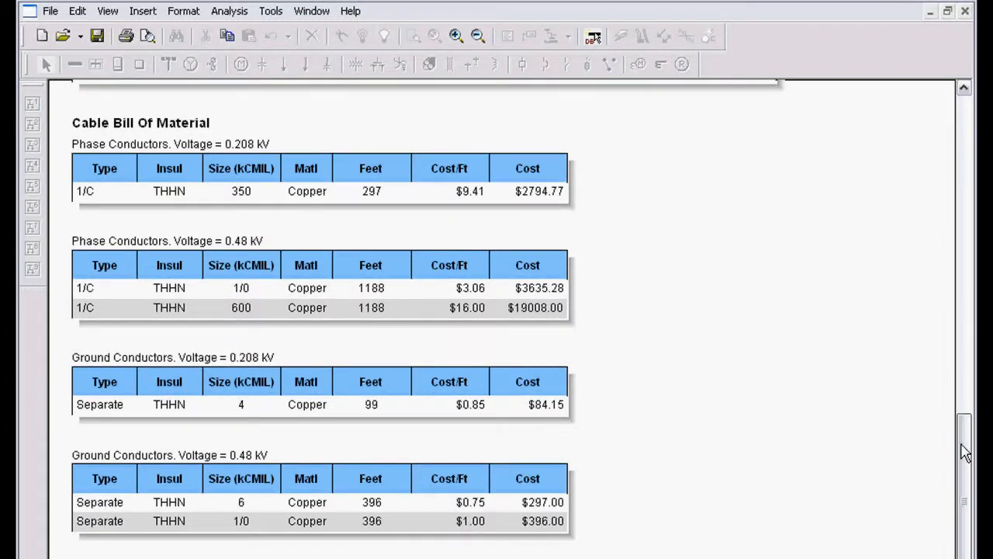
scroll(down, 3)
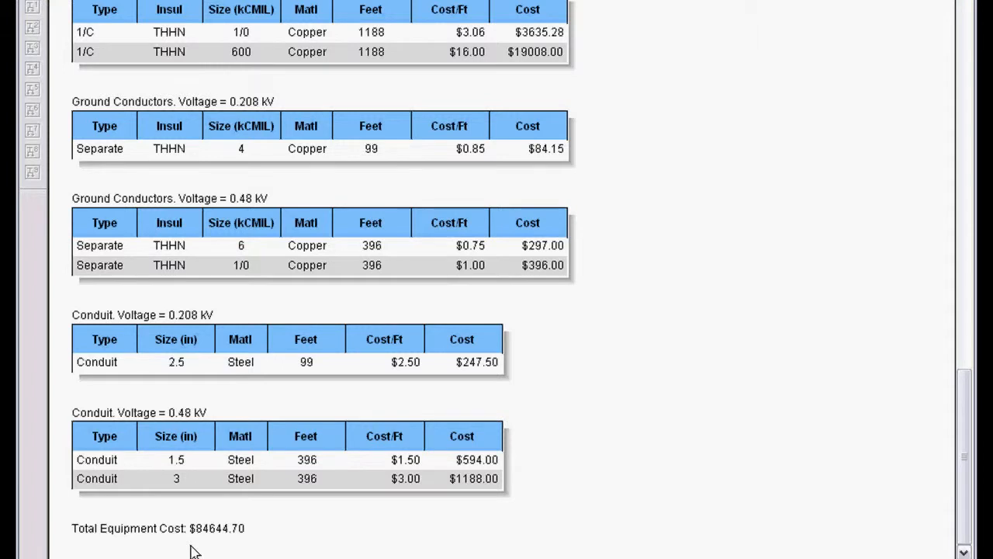
mouse_move(455, 464)
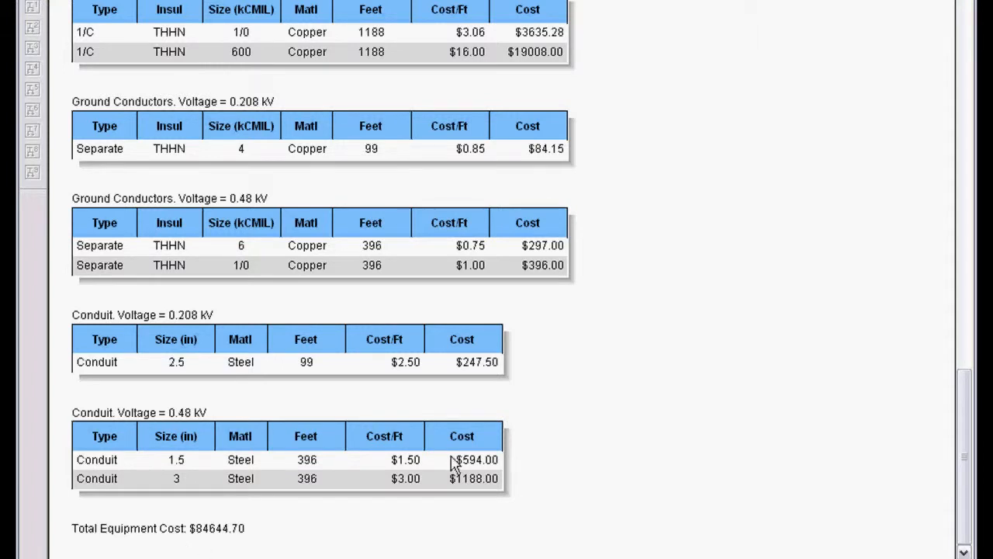
mouse_move(452, 465)
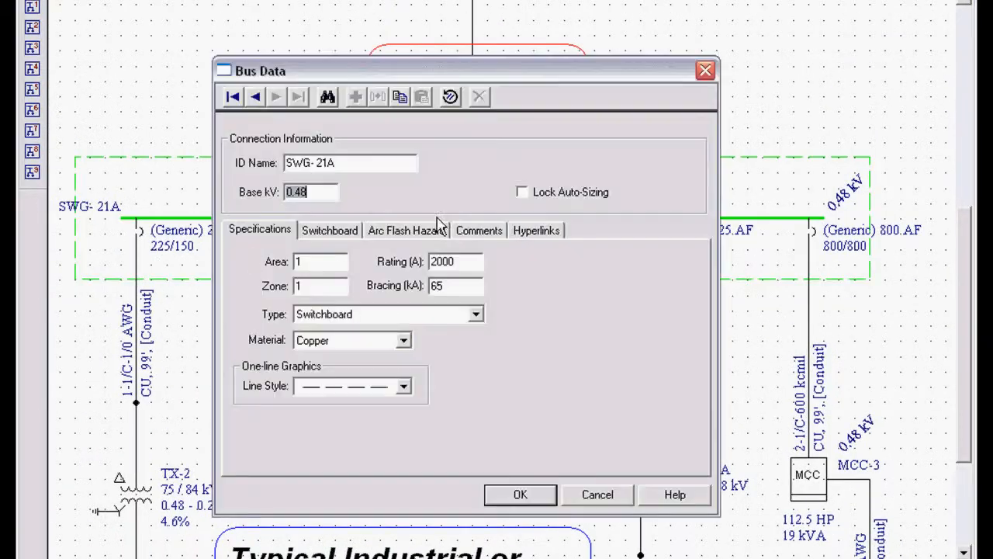
mouse_move(310, 341)
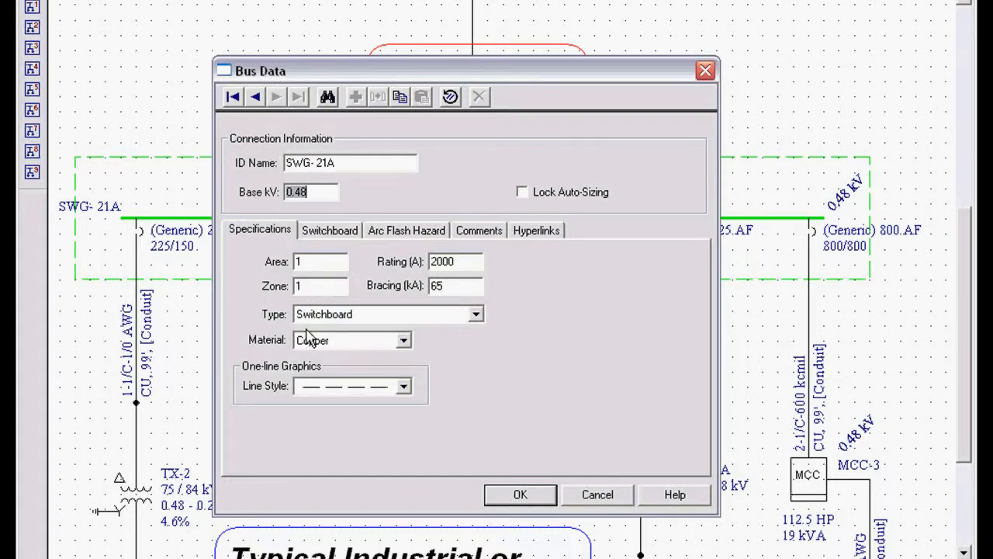
Set bus SWG-21A's type to Switchgear in Bus Data and confirm.
click(476, 314)
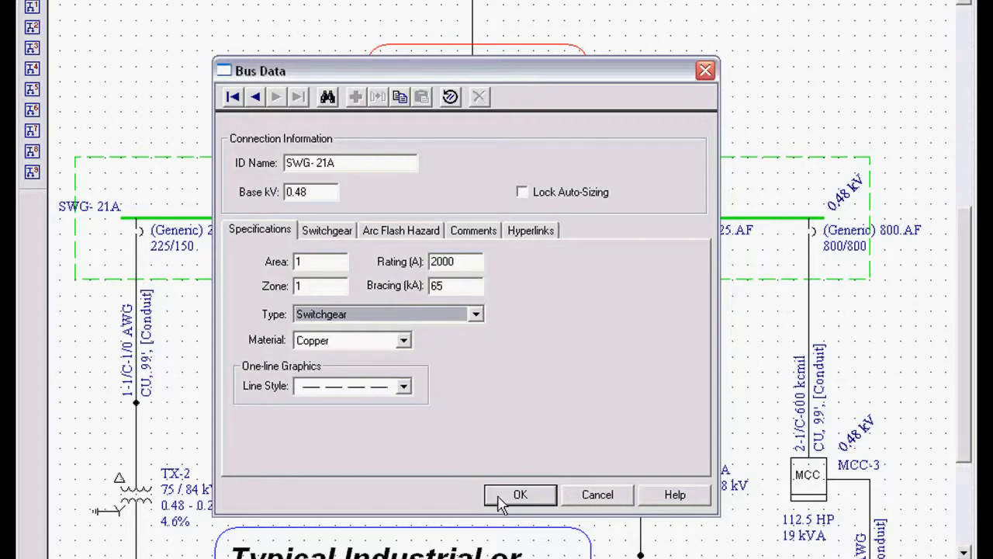
click(521, 495)
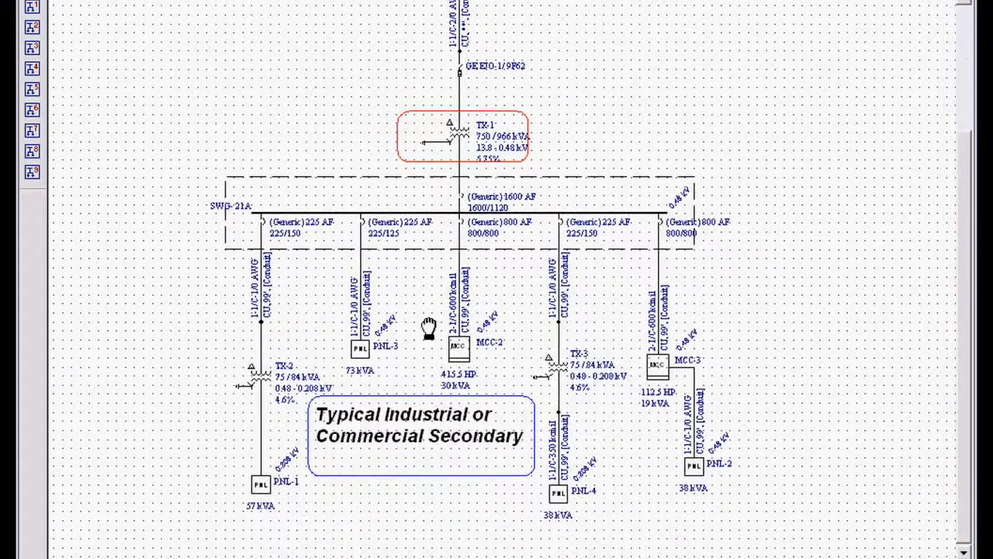
Select all equipment on the one-line diagram so the switchgear breakers can be resized.
key(ctrl+a)
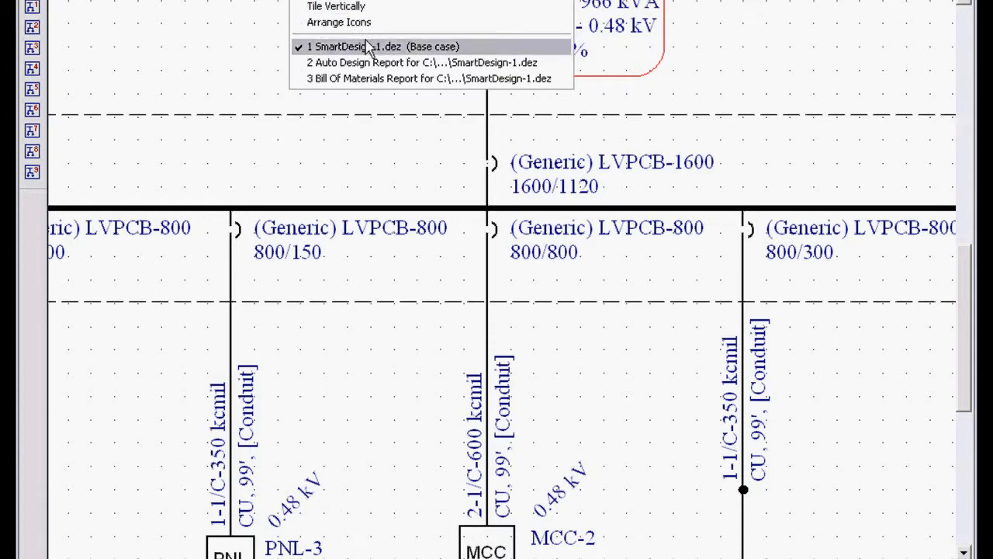
Show the Bill of Materials with LVPCB breaker costs, totalling $143,404.00.
click(431, 78)
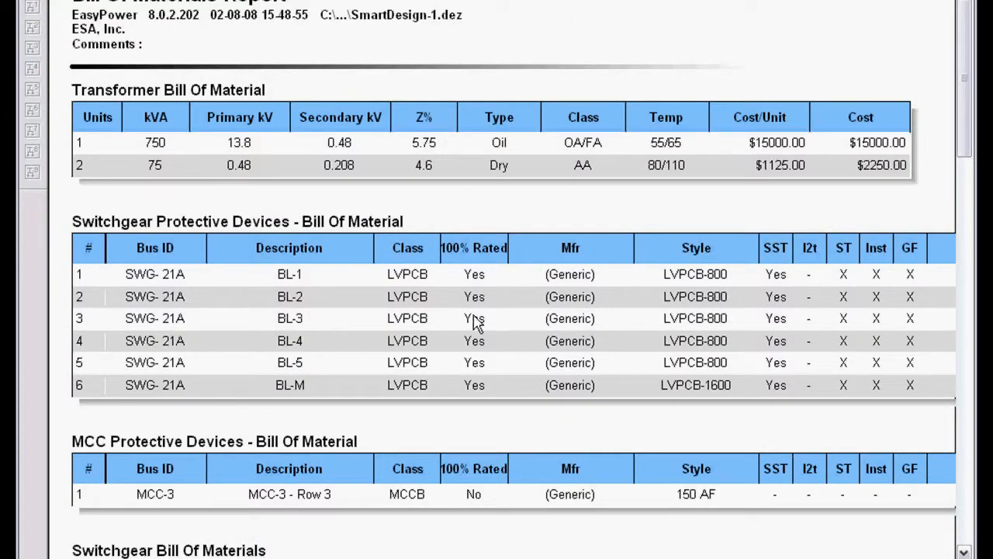
mouse_move(345, 322)
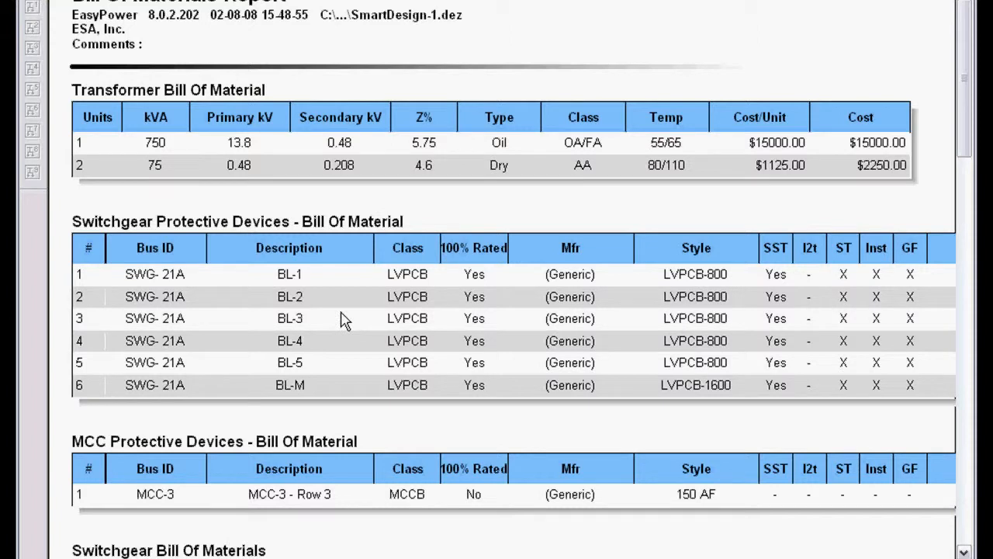
scroll(right, 3)
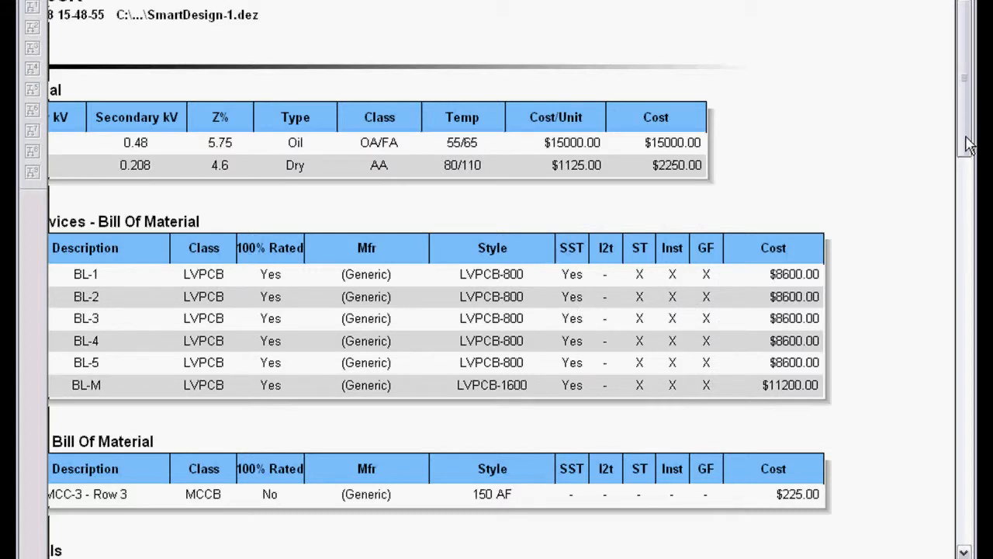
scroll(down, 3)
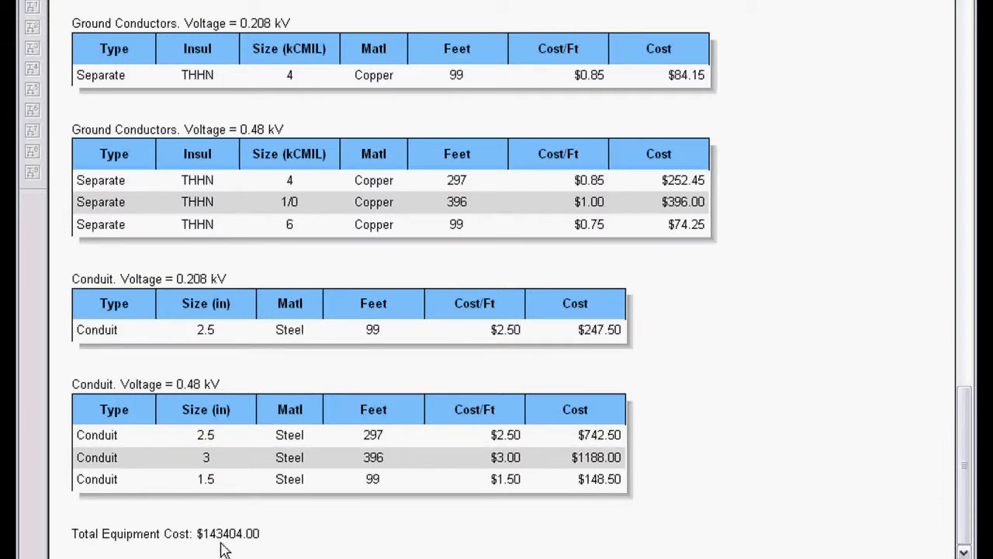
mouse_move(465, 266)
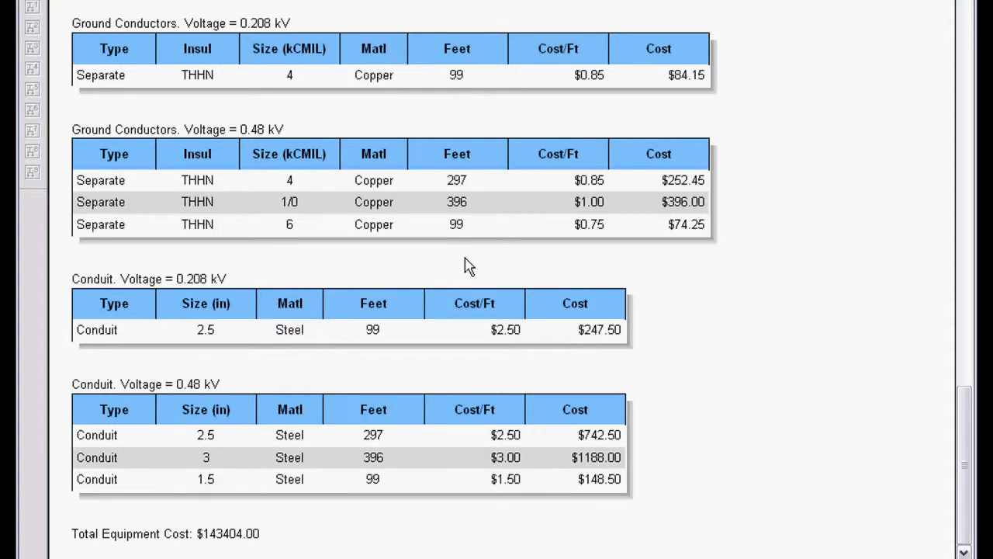
right_click(467, 264)
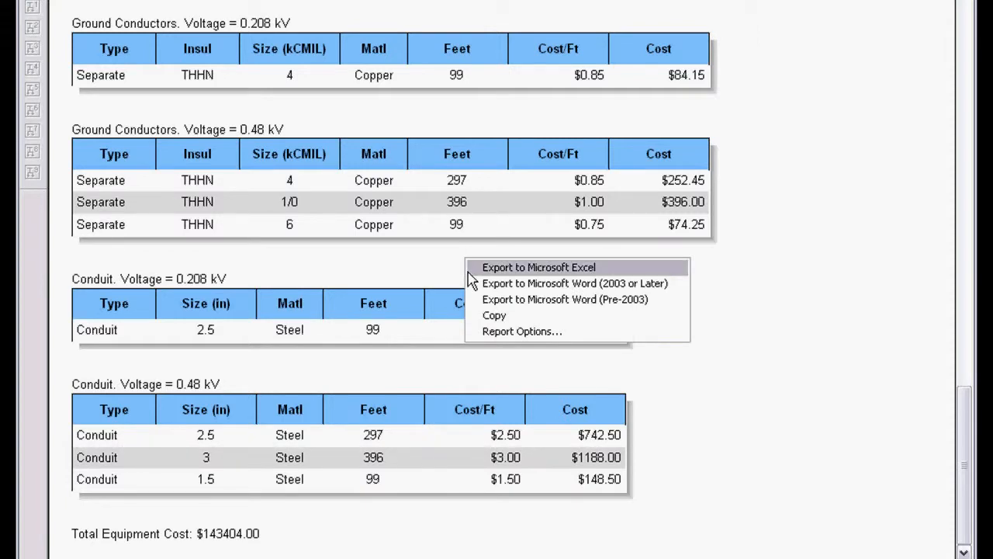
mouse_move(474, 312)
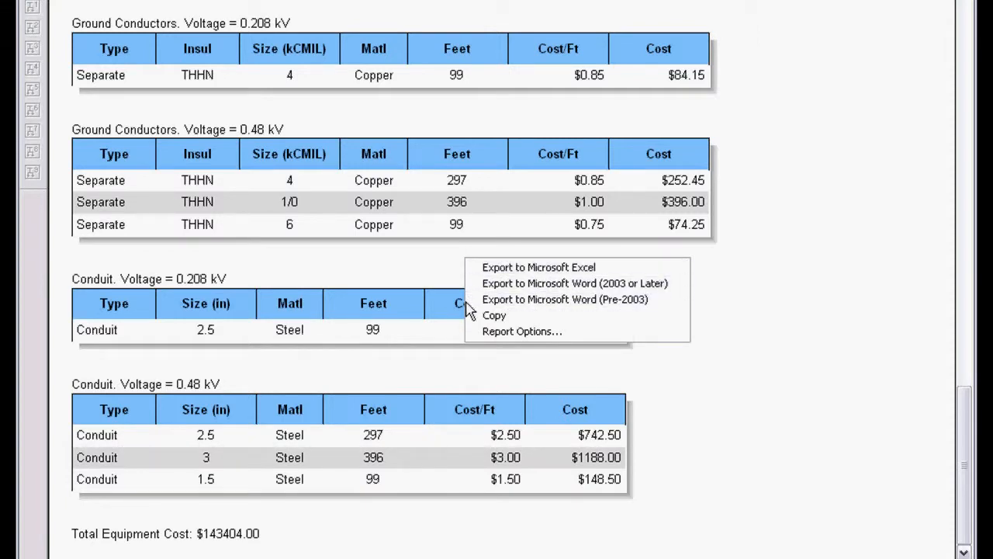
mouse_move(470, 320)
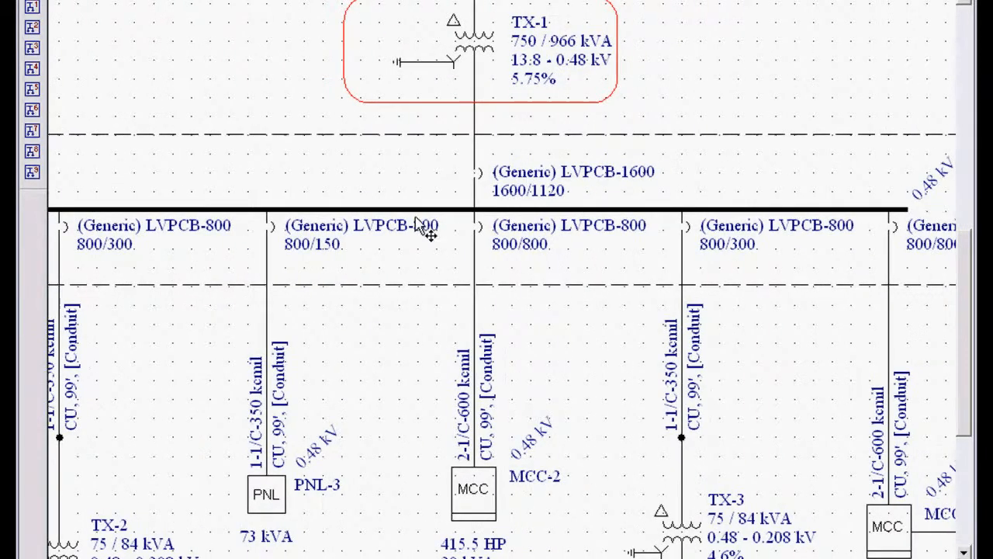
mouse_move(433, 223)
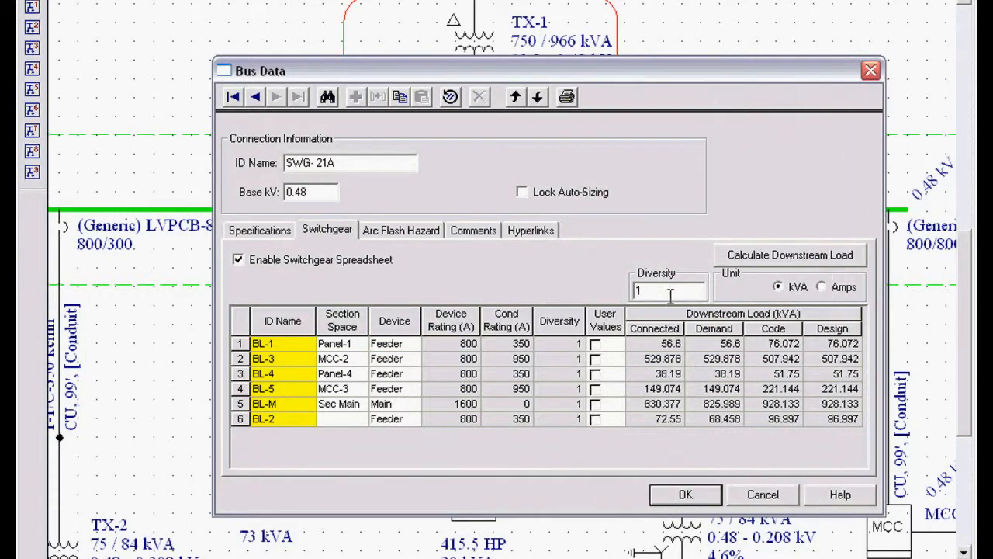
Enter 2 as SWG-21A's switchgear Diversity, reducing TX-1 to 500/560 kVA.
text(2)
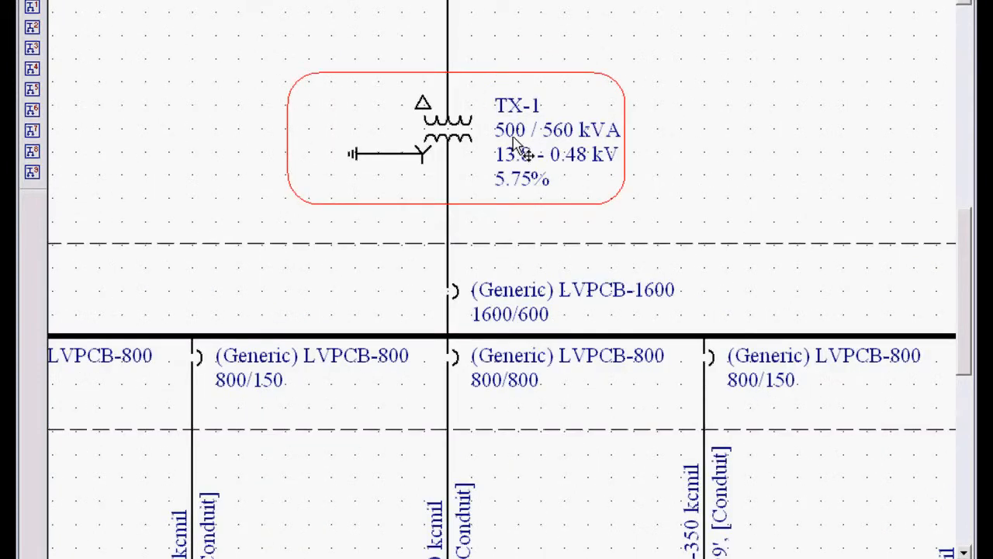
mouse_move(526, 169)
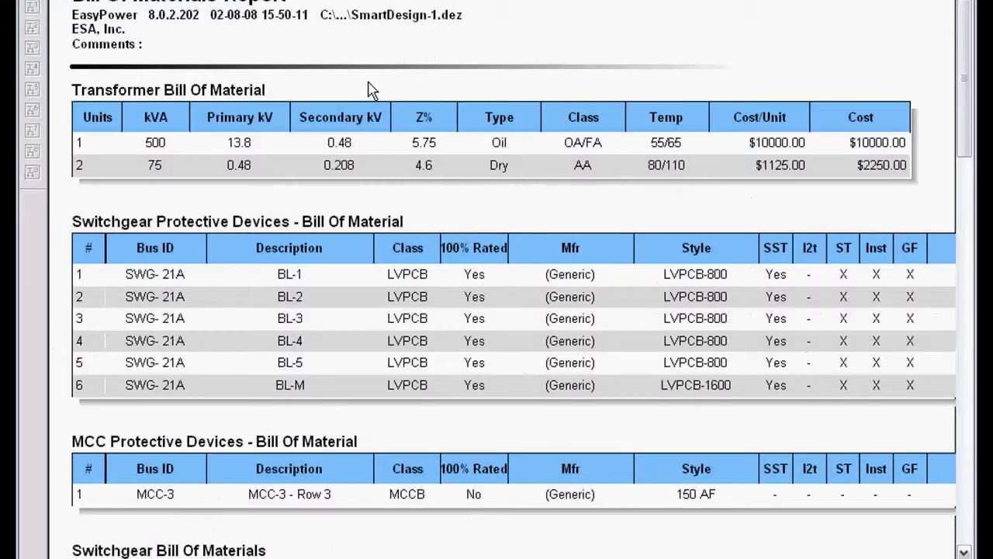
Scroll the Bill of Materials down to the reduced $138,404.00 total equipment cost.
scroll(down, 3)
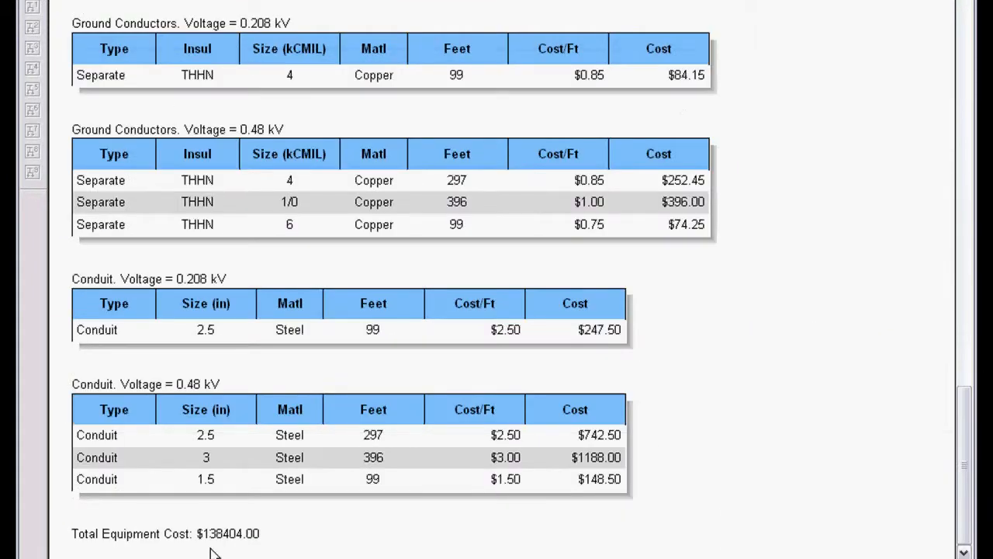
mouse_move(331, 258)
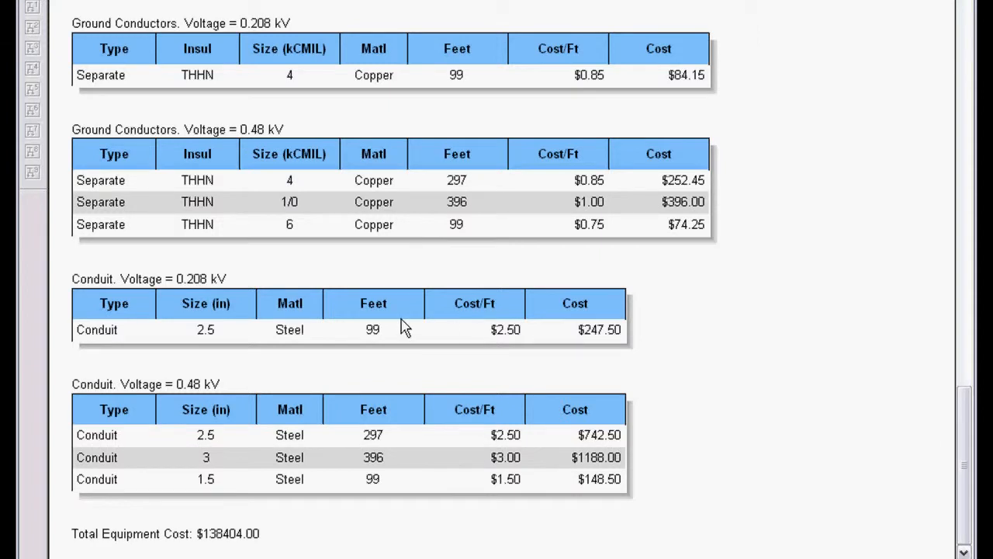
mouse_move(460, 319)
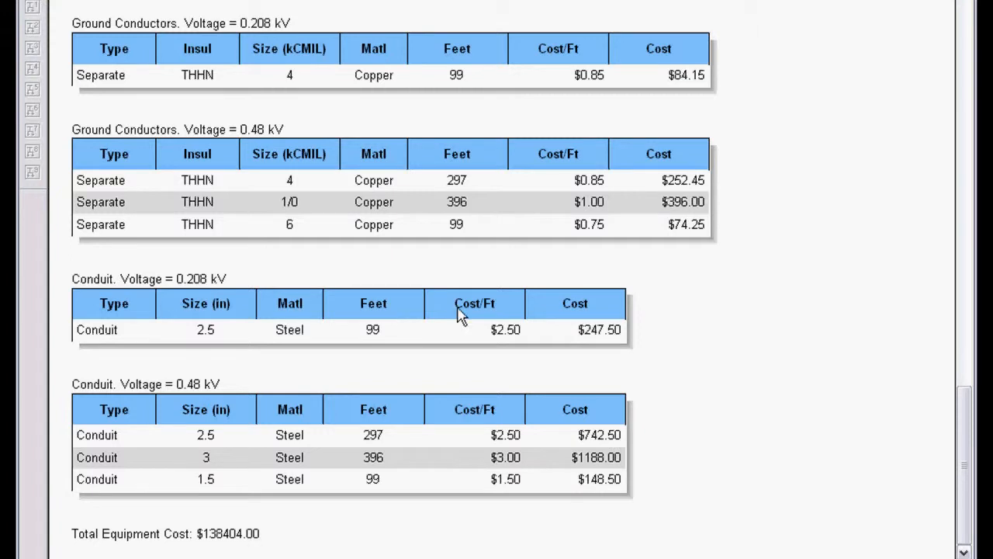